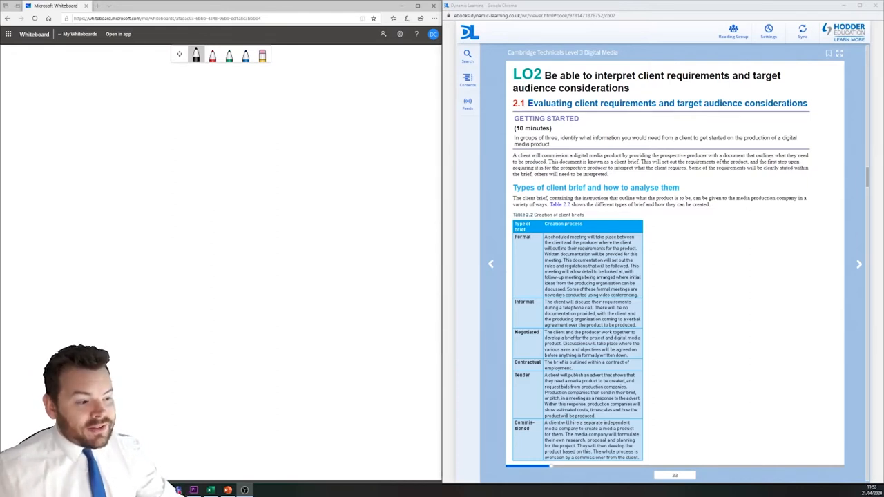
pyautogui.moveTo(686, 248)
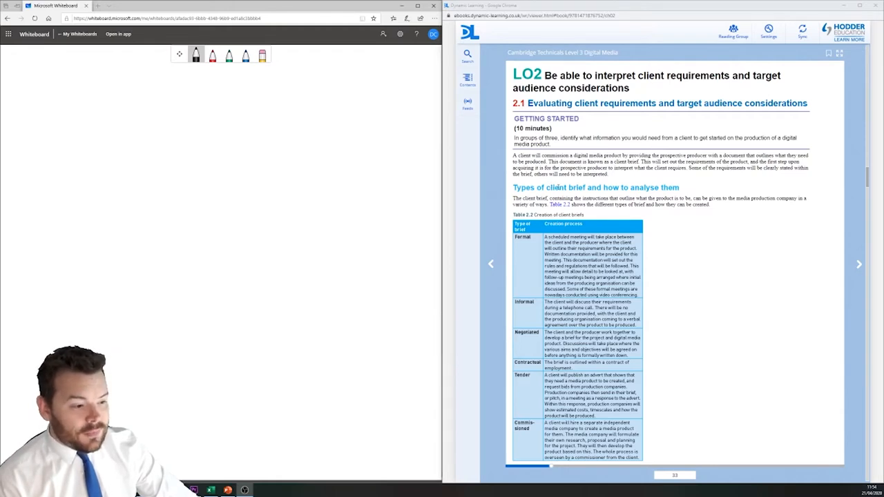
# Scroll the ebook down to the Tools to use section and the client requirements Figure 2.1.
pyautogui.scroll(-3)
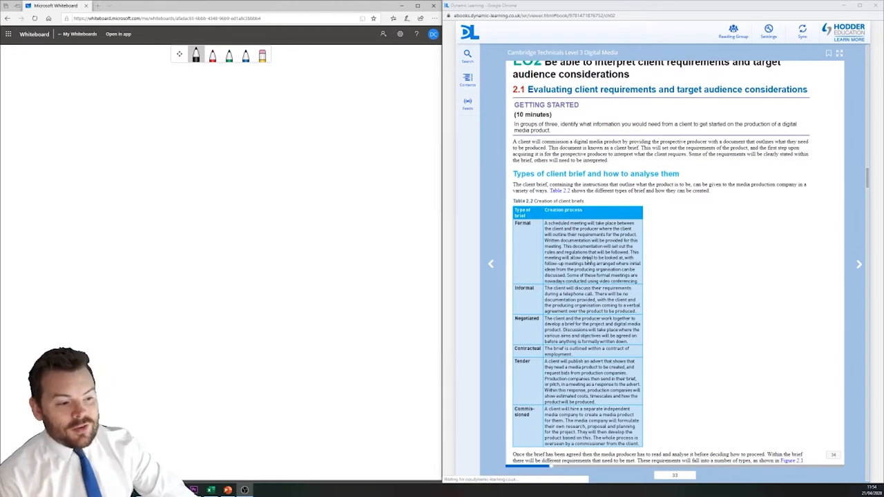
pyautogui.scroll(-3)
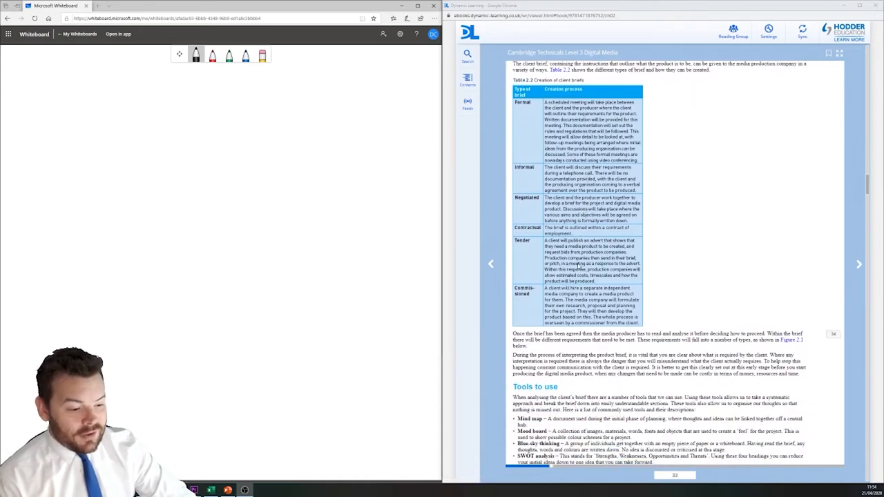
pyautogui.scroll(-3)
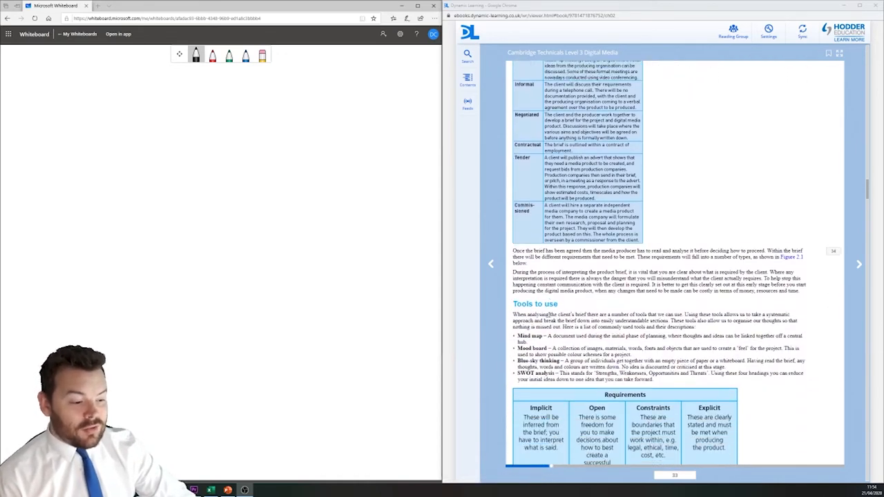
pyautogui.scroll(-3)
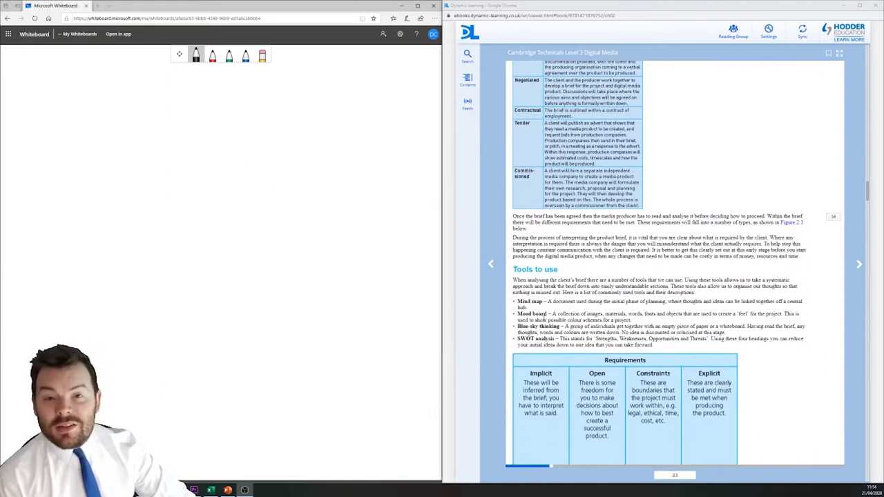
pyautogui.scroll(-3)
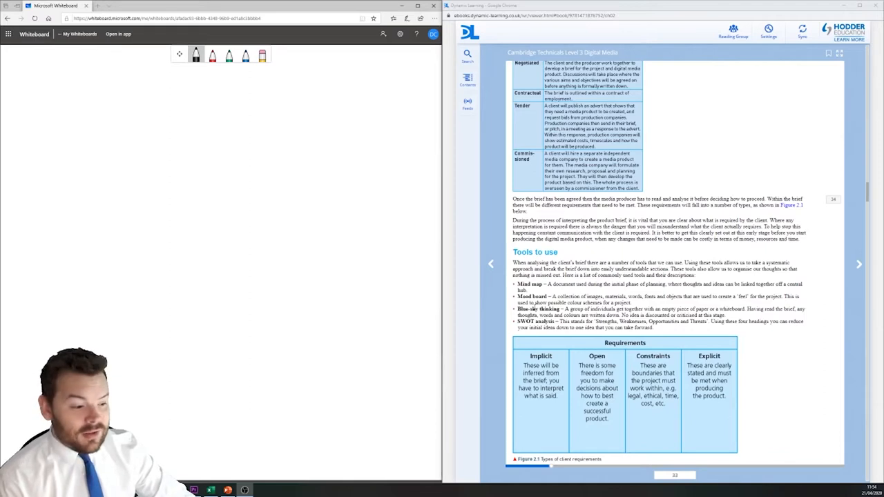
pyautogui.scroll(-3)
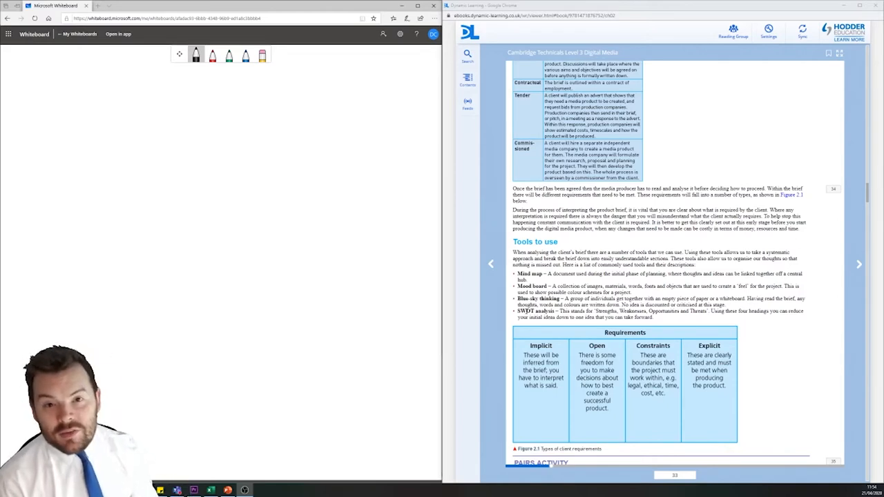
pyautogui.scroll(-3)
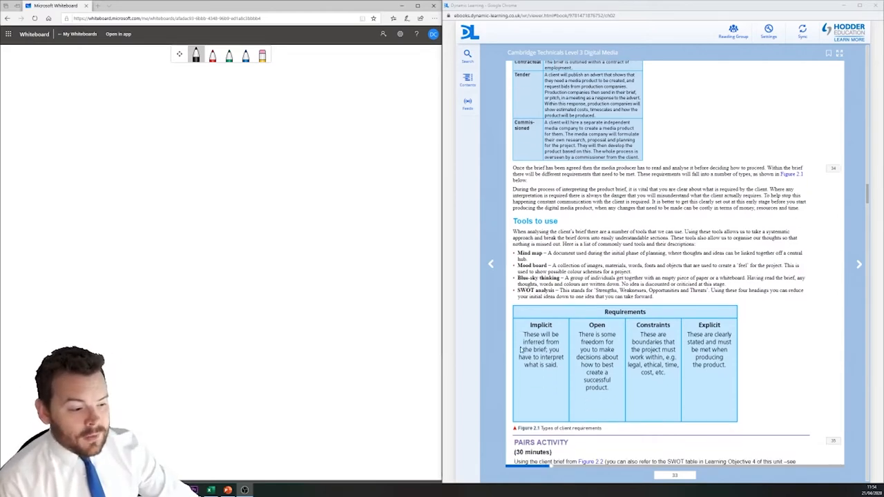
pyautogui.scroll(-3)
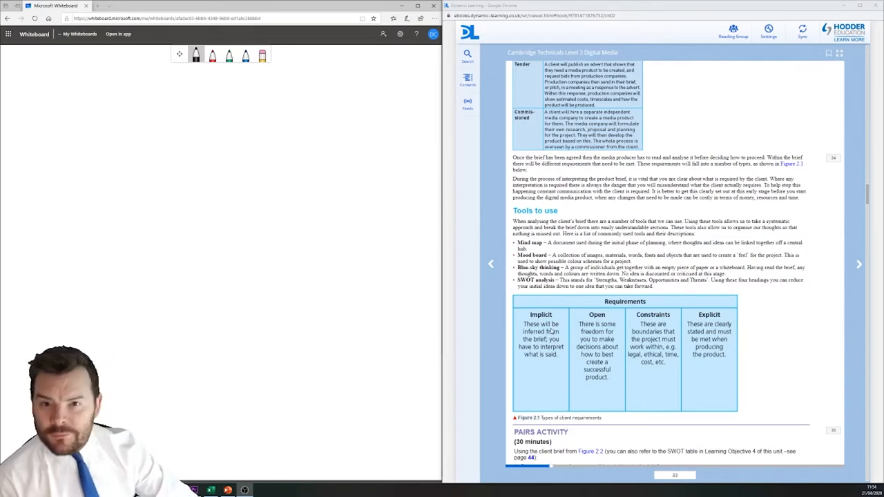
pyautogui.moveTo(603, 334)
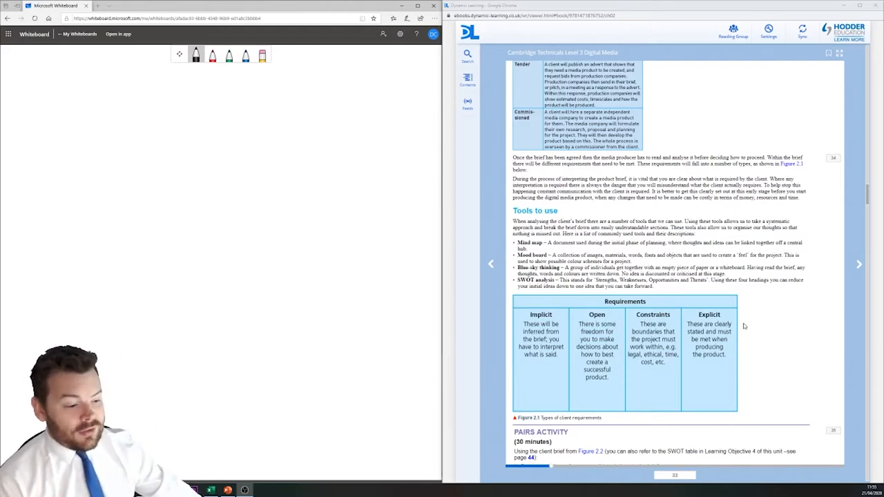
# Scroll on to the Pairs Activity and the full Welsh Mocha client brief.
pyautogui.scroll(-3)
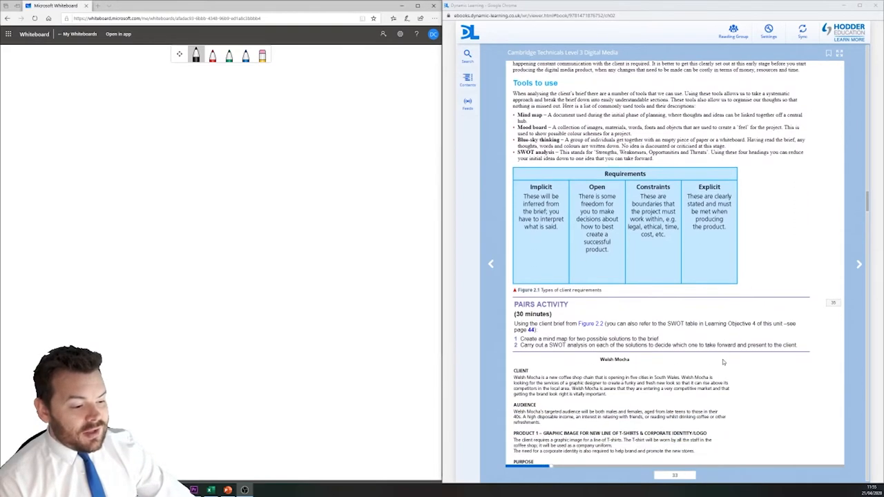
pyautogui.scroll(-3)
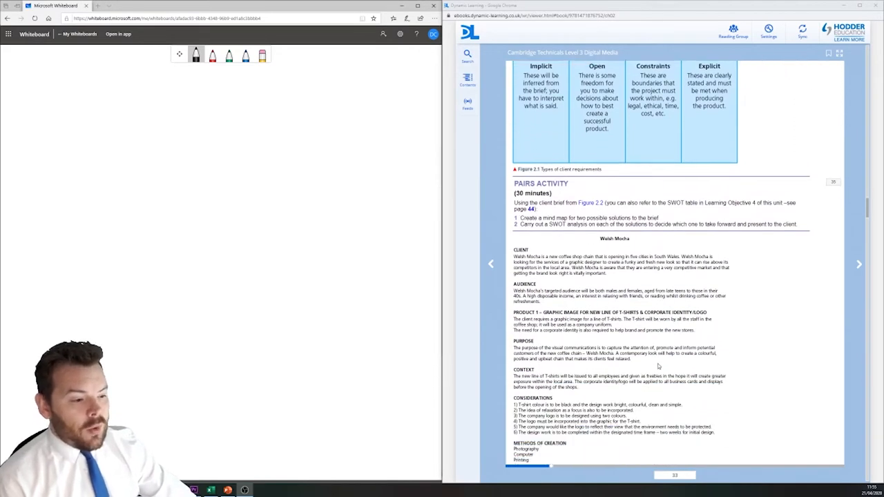
pyautogui.scroll(-3)
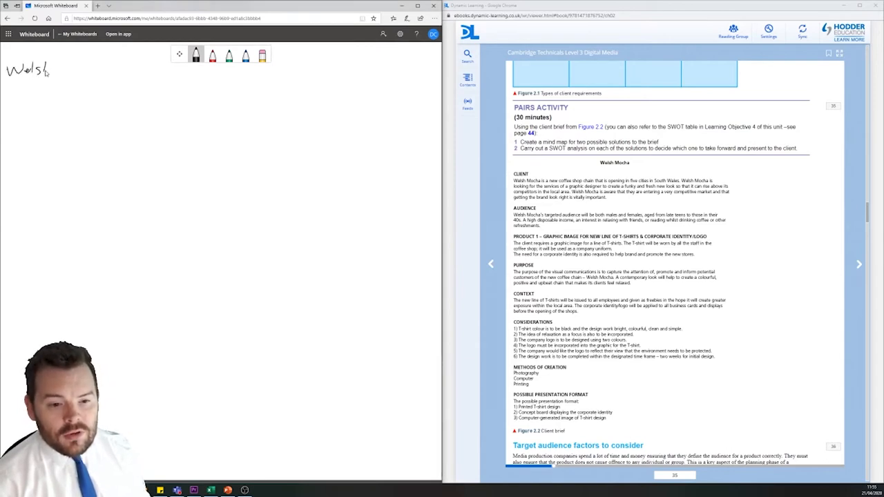
# Handwrite and underline the 'Welsh Moch' heading at the board's top left.
pyautogui.moveTo(66, 66); pyautogui.dragTo(93, 69)
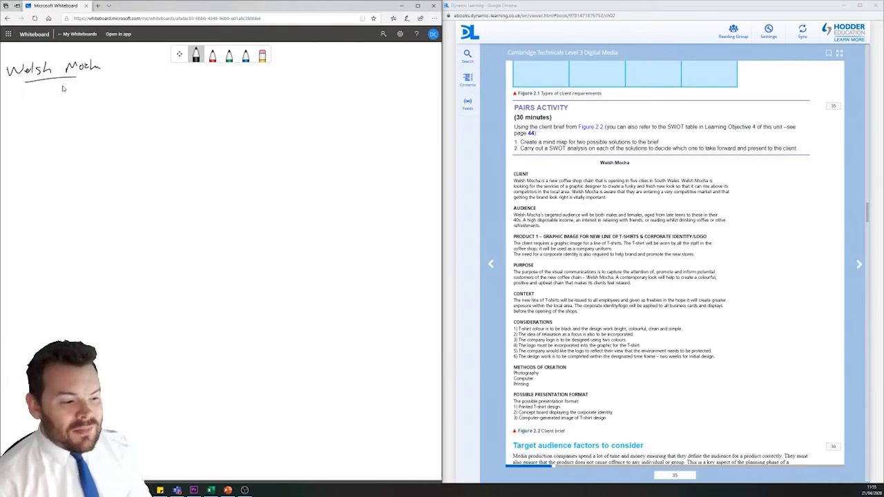
pyautogui.moveTo(115, 77)
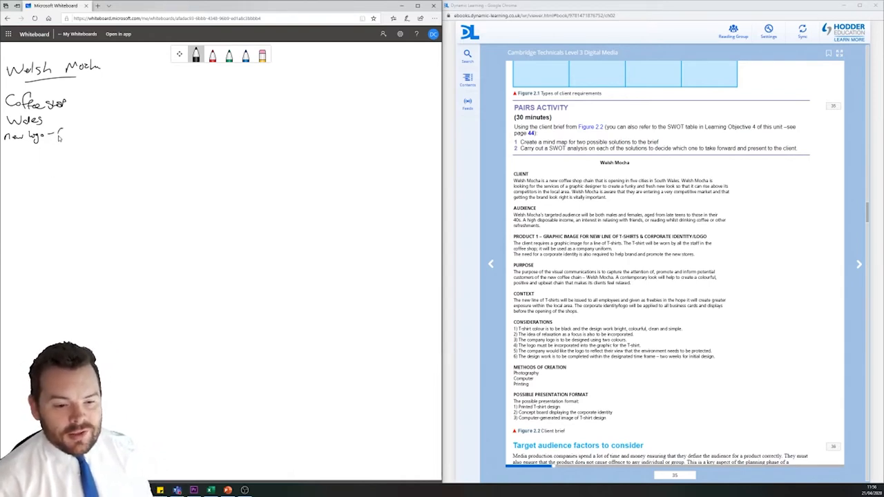
# Write 'Competitors' after 'new logo –' in the notes under the heading.
pyautogui.write('Competitors')
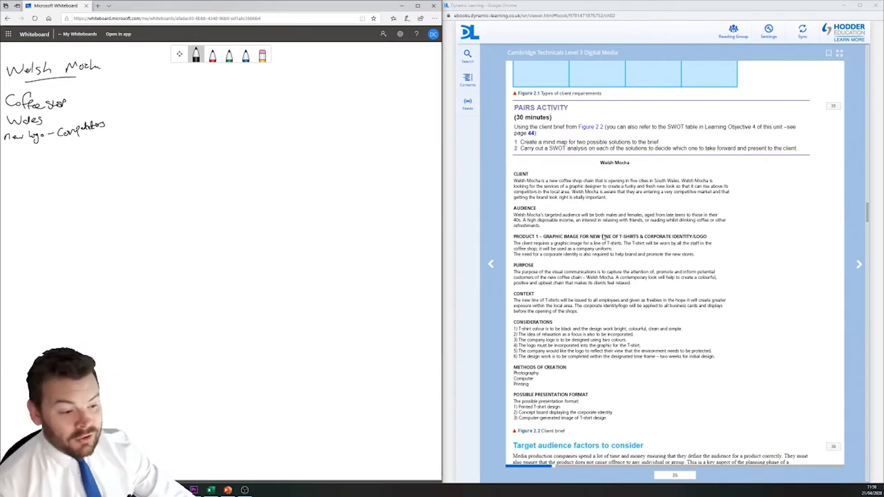
pyautogui.moveTo(582, 226)
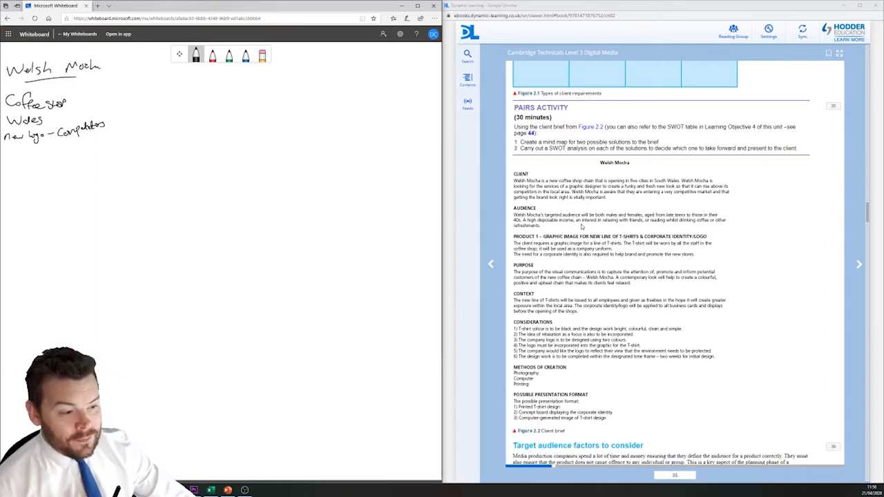
pyautogui.moveTo(640, 224)
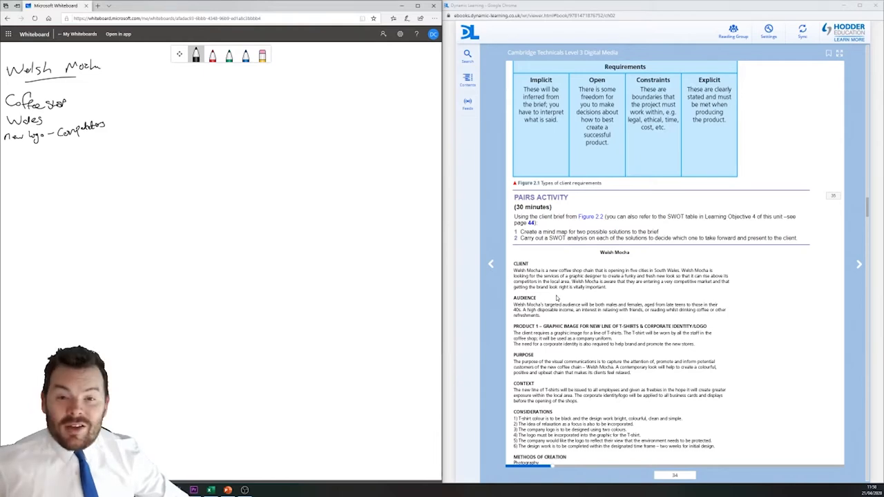
pyautogui.scroll(-3)
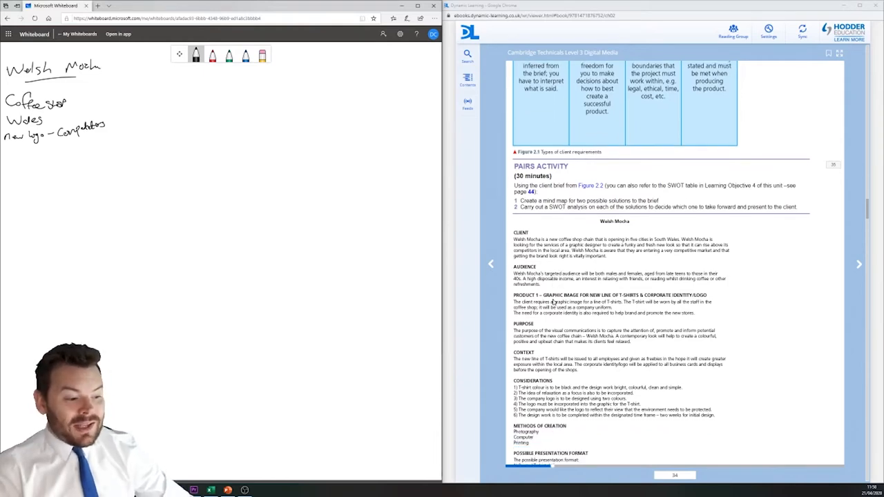
pyautogui.scroll(-3)
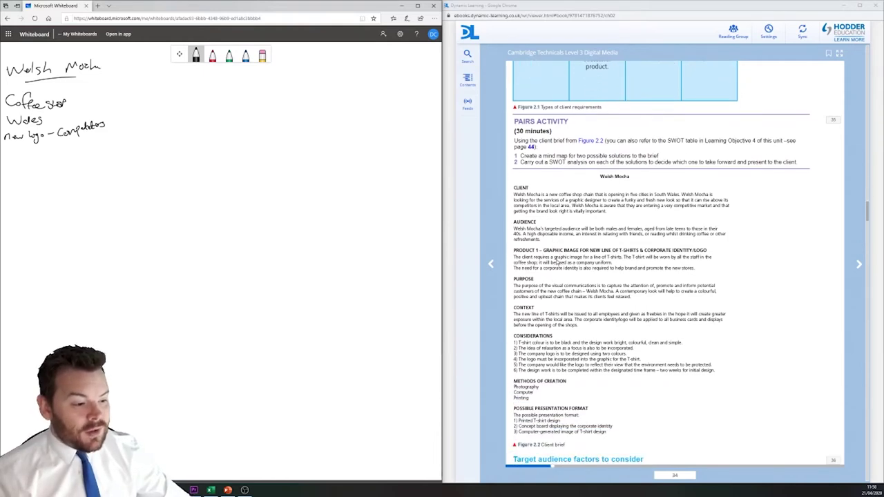
pyautogui.moveTo(635, 256)
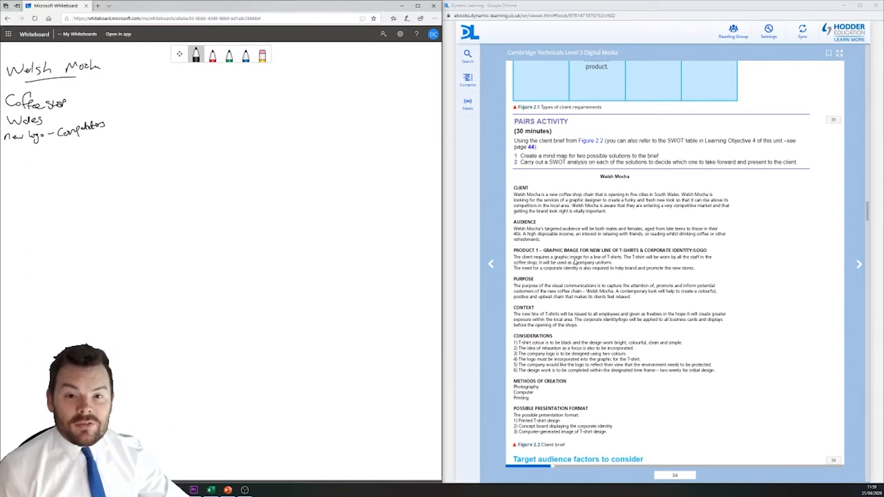
pyautogui.scroll(-3)
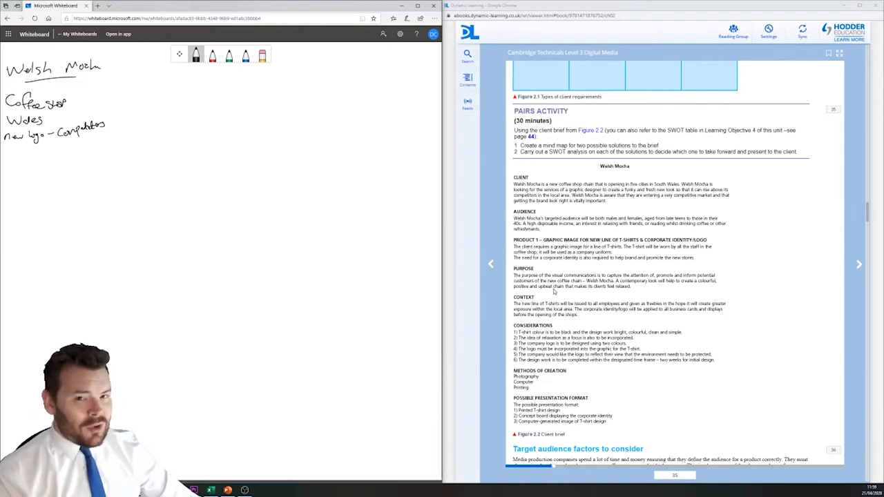
pyautogui.scroll(-3)
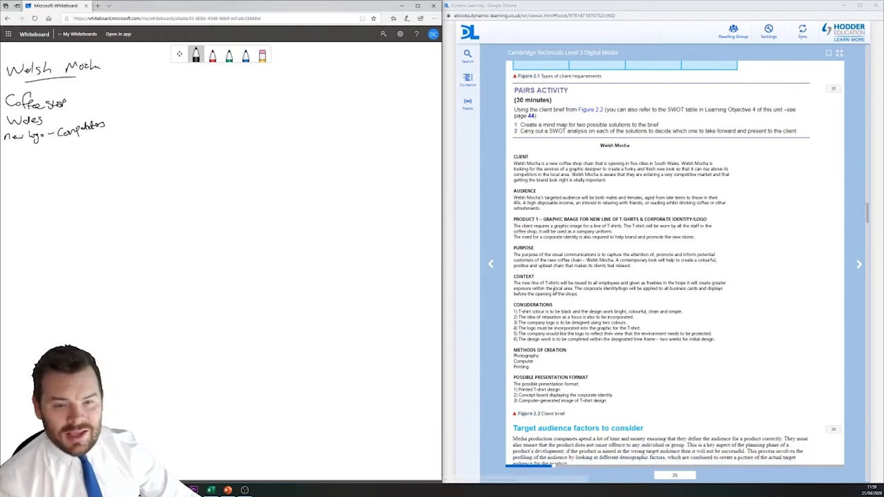
pyautogui.moveTo(570, 282)
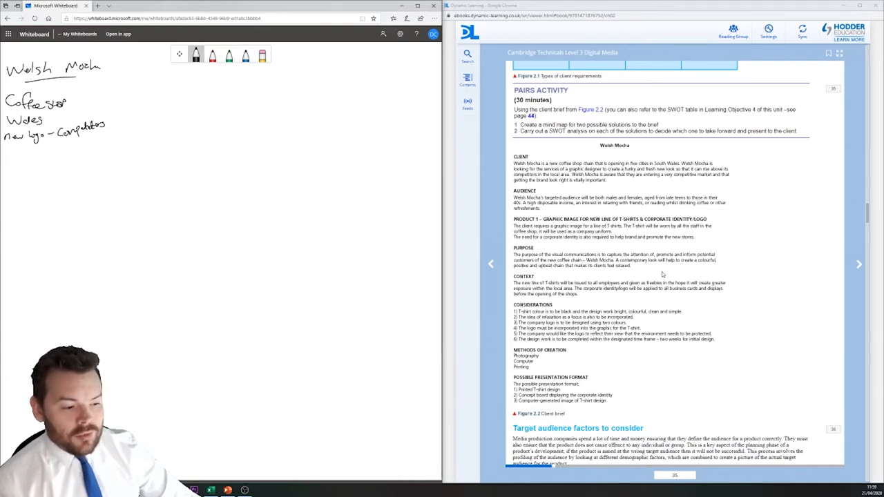
pyautogui.moveTo(652, 277)
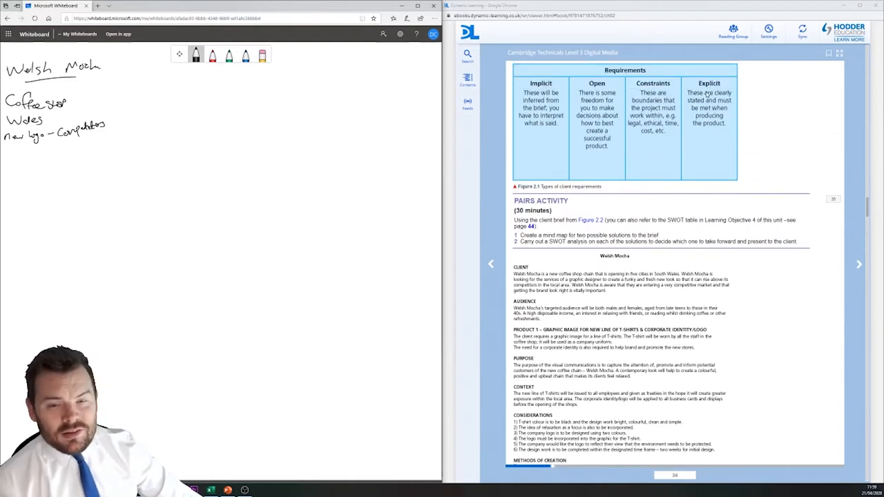
# Scroll the ebook until the whole Welsh Mocha brief and its Figure 2.2 caption show.
pyautogui.scroll(-3)
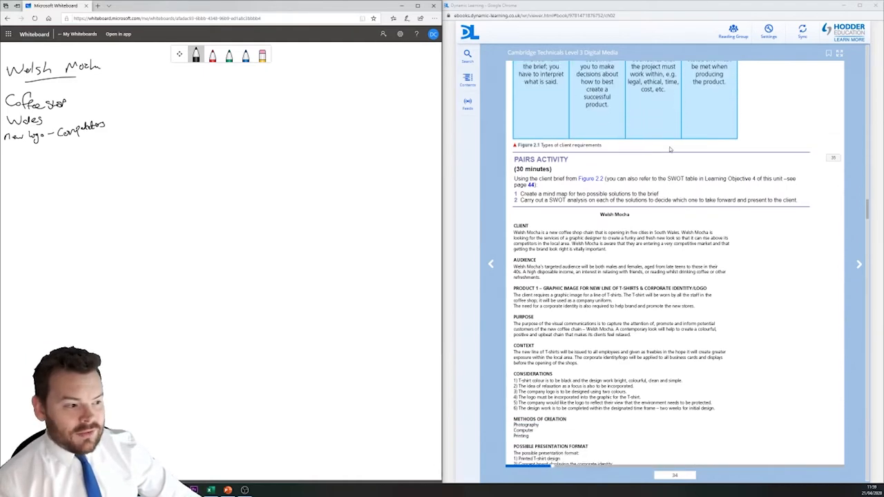
pyautogui.scroll(-3)
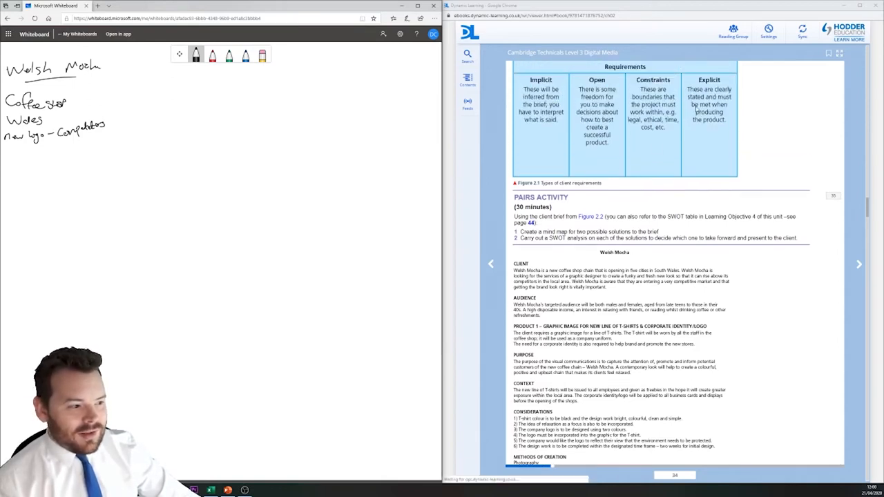
pyautogui.scroll(-3)
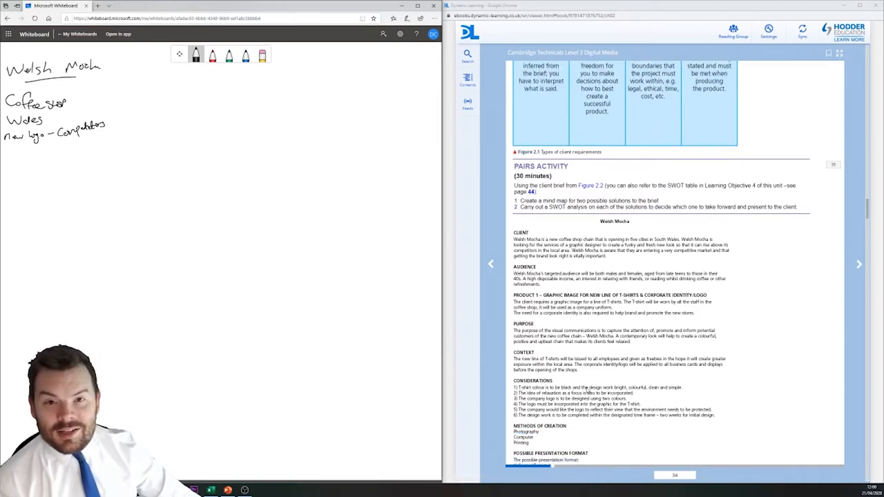
pyautogui.scroll(-3)
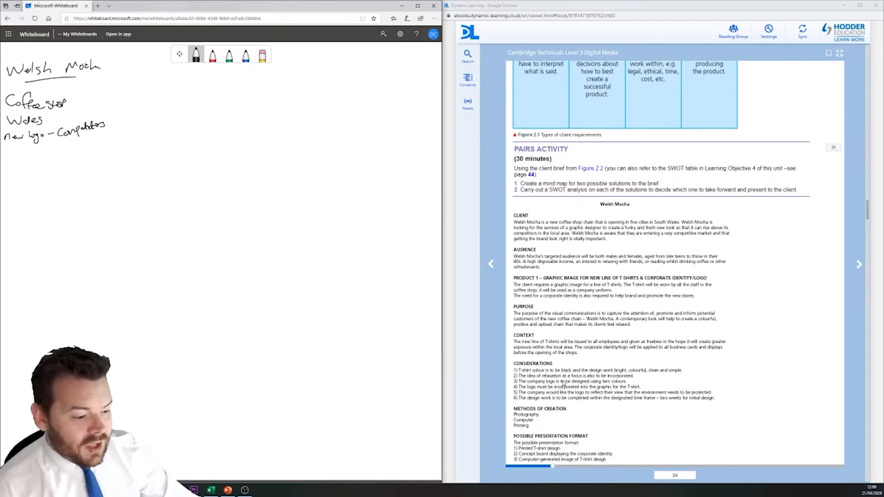
pyautogui.scroll(-3)
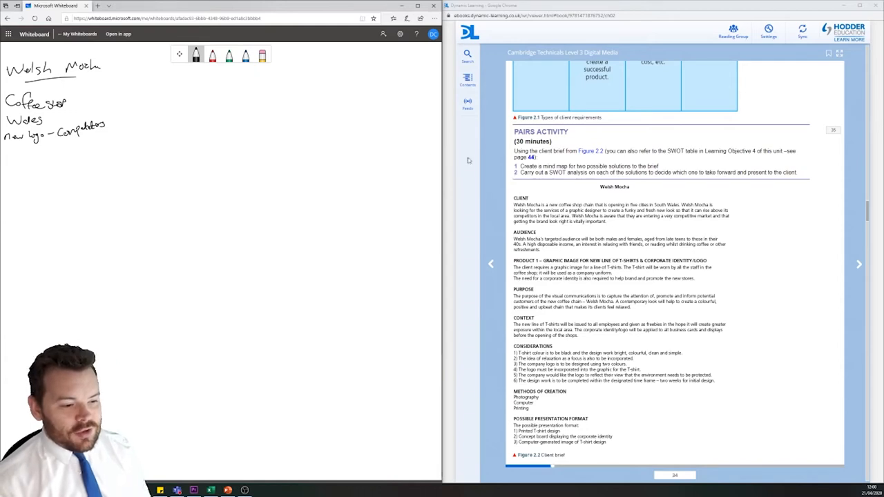
pyautogui.moveTo(206, 263)
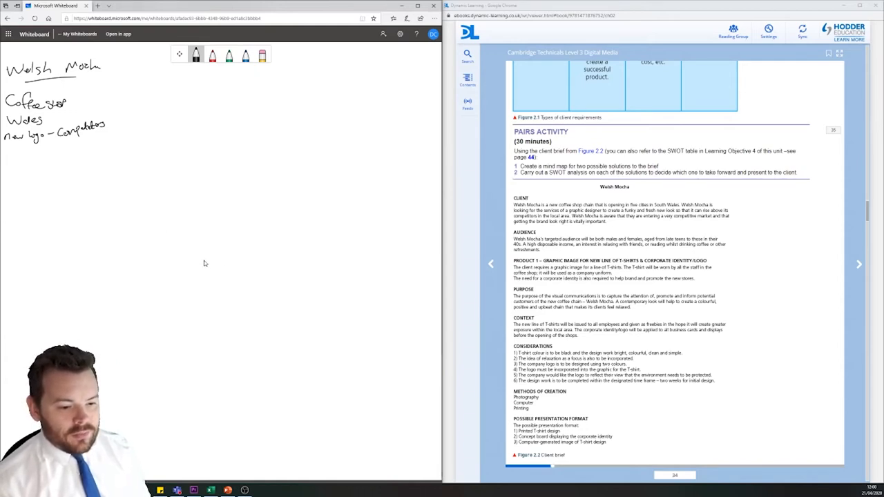
# Draw a blob with underlined 'WM' and a left branch line, then circle Welsh and Mocha in red.
pyautogui.moveTo(238, 249); pyautogui.dragTo(276, 297)
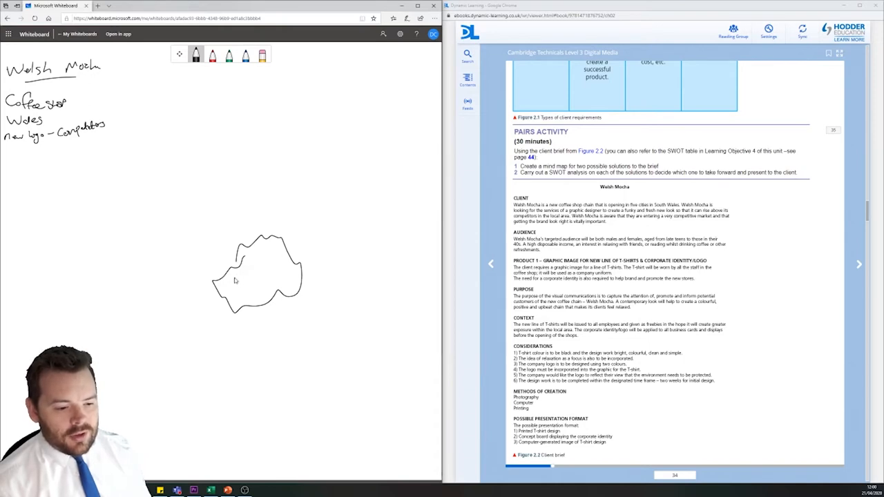
pyautogui.moveTo(240, 272); pyautogui.dragTo(254, 283)
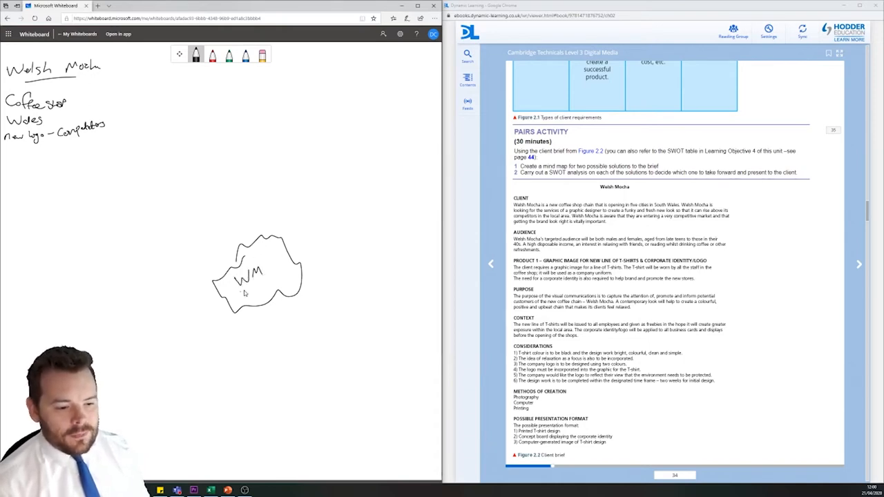
pyautogui.moveTo(235, 286); pyautogui.dragTo(283, 280)
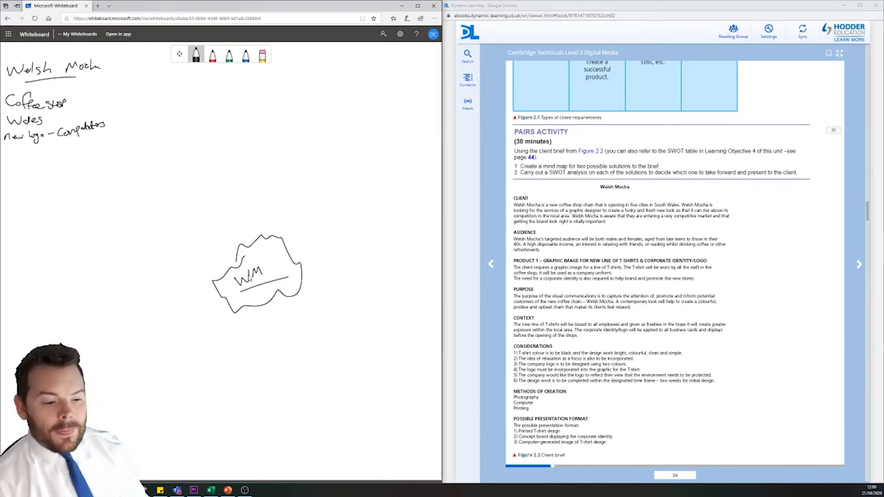
pyautogui.moveTo(235, 276); pyautogui.dragTo(162, 290)
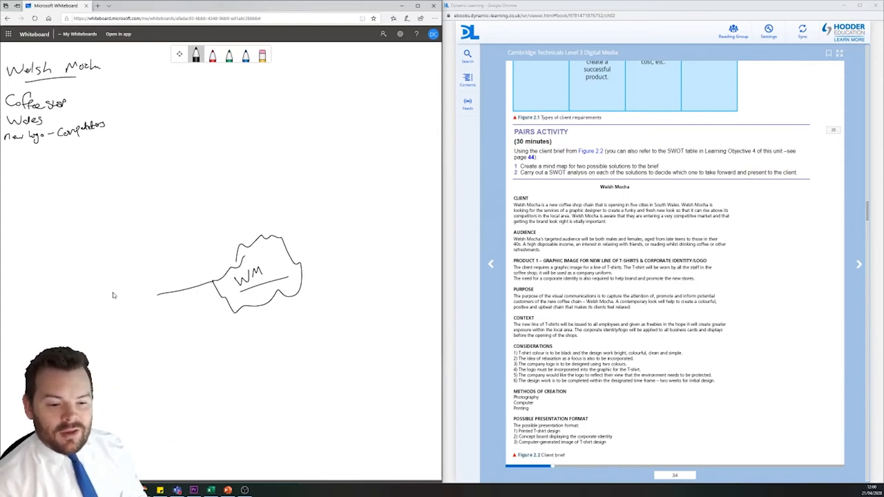
pyautogui.moveTo(177, 266)
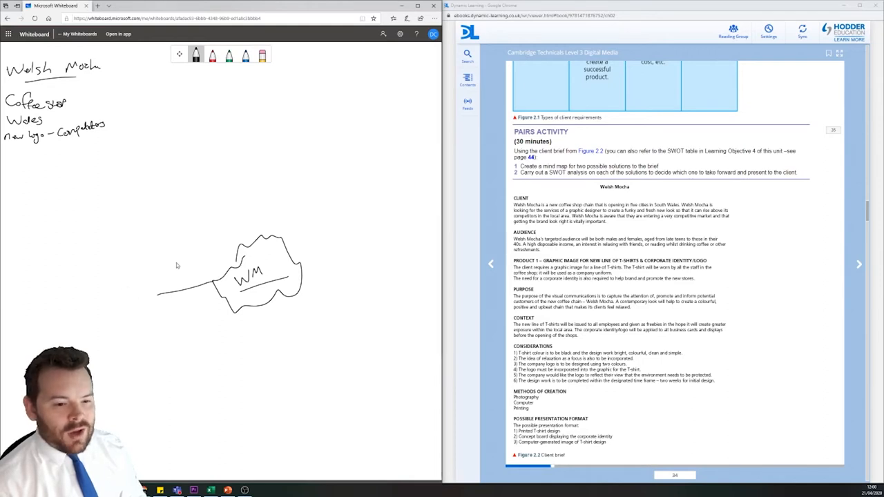
pyautogui.click(216, 55)
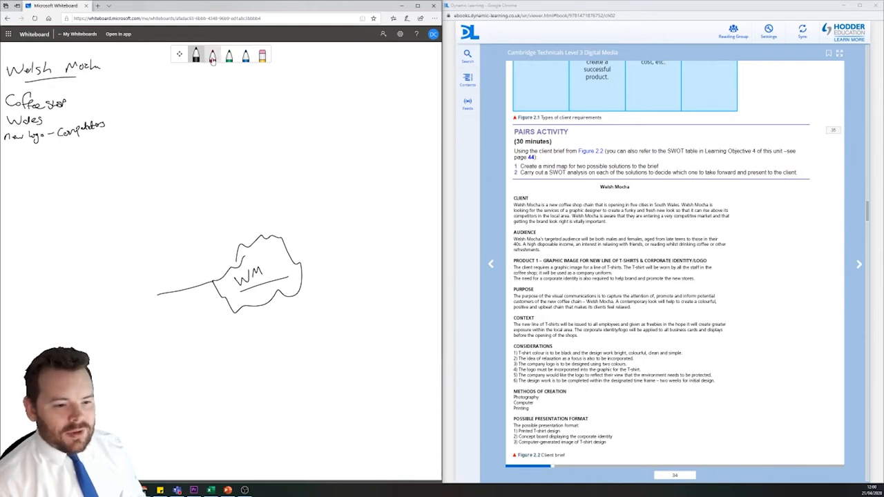
pyautogui.click(218, 56)
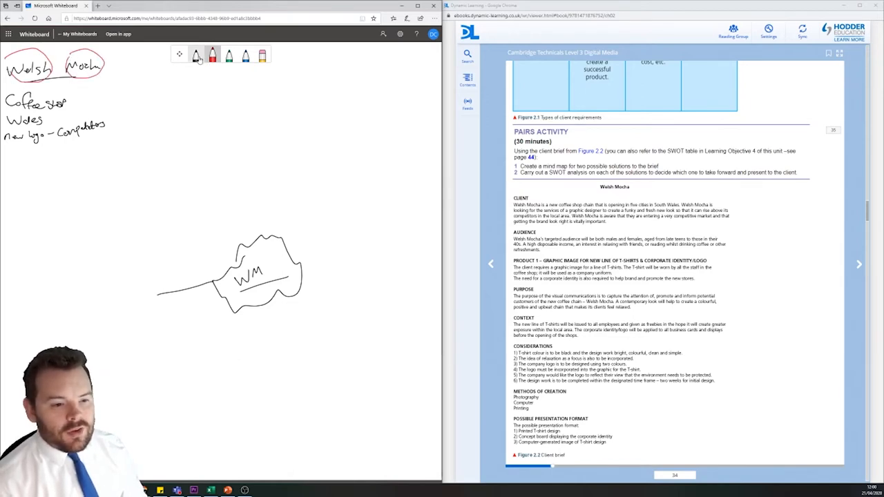
# In black, write a Welsh hub branching to Dragon, Map and colours red, green, white.
pyautogui.click(197, 55)
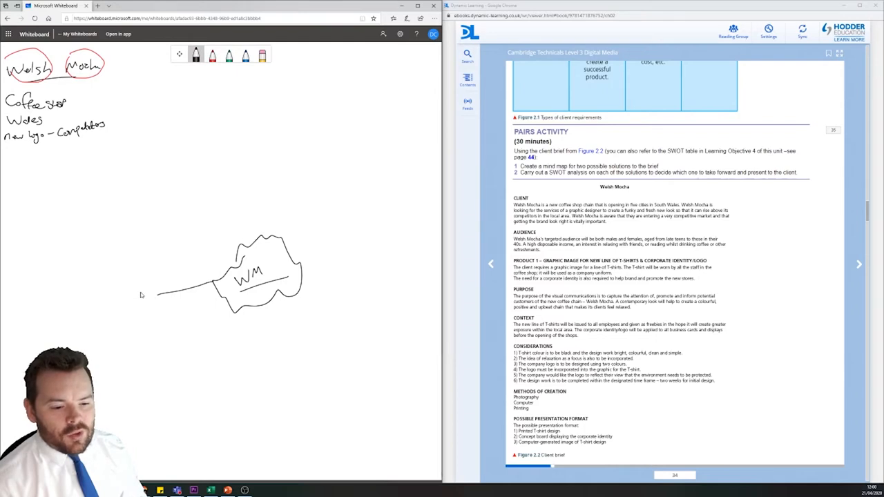
pyautogui.moveTo(125, 290); pyautogui.dragTo(148, 294)
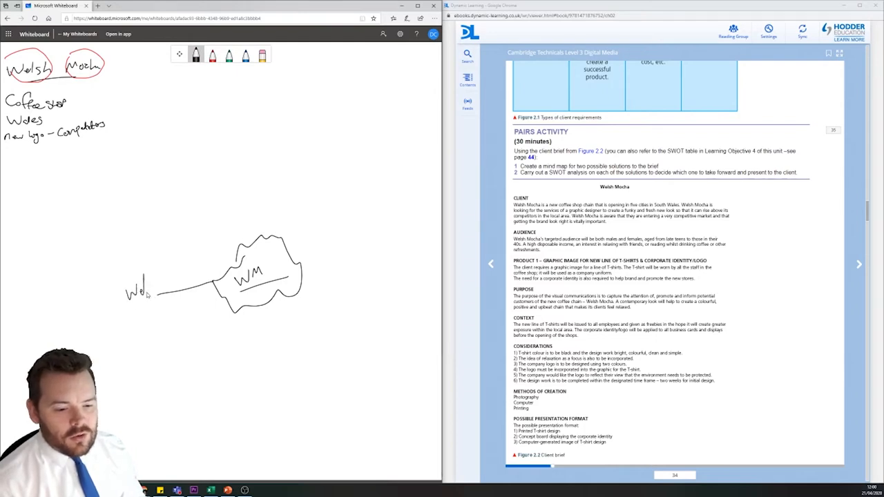
pyautogui.moveTo(138, 290); pyautogui.dragTo(155, 287)
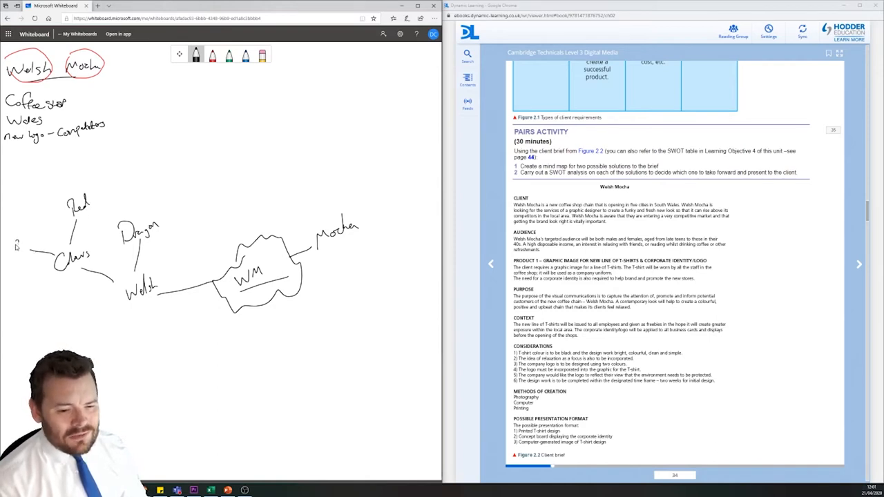
pyautogui.write('green')
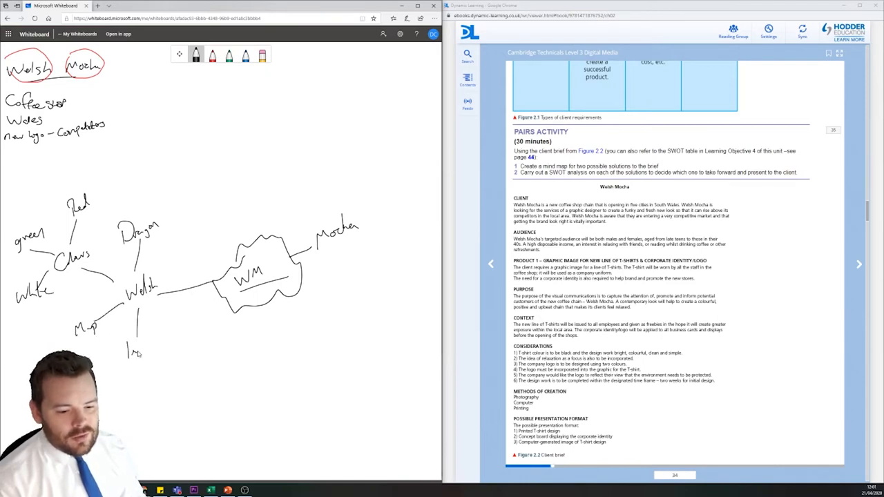
pyautogui.moveTo(135, 338); pyautogui.dragTo(170, 346)
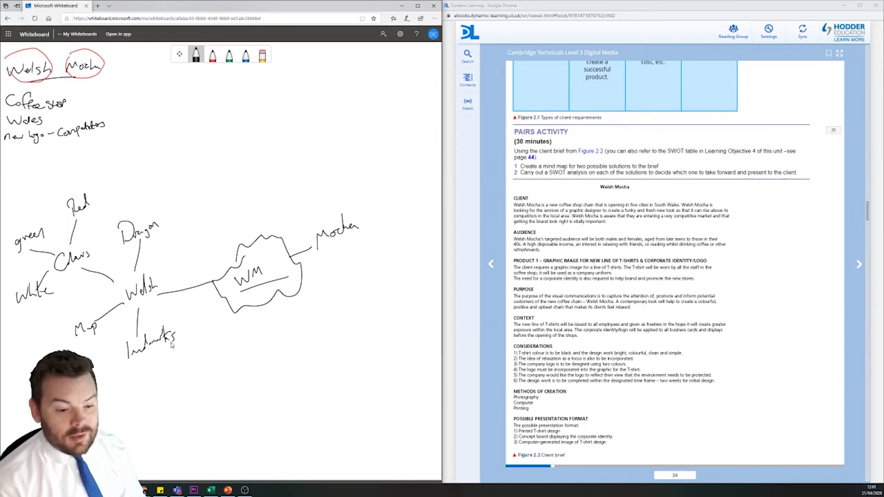
pyautogui.moveTo(251, 344)
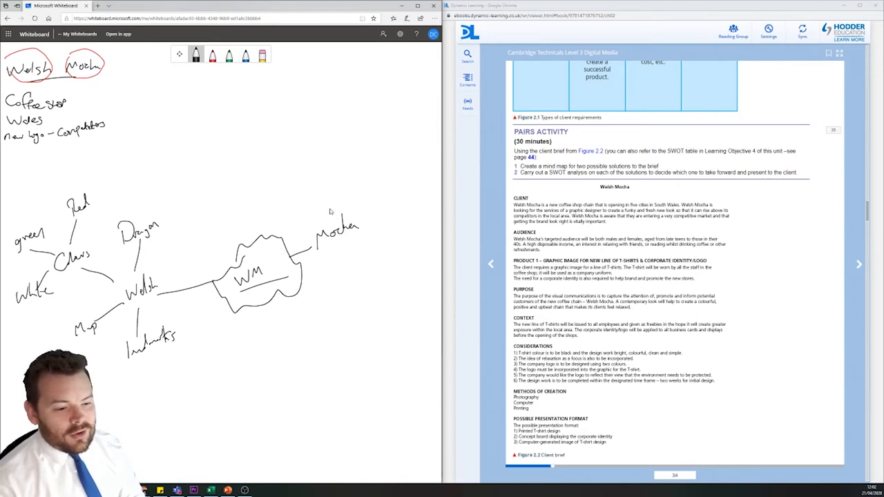
# Branch Mocha to Coffee, milk and hot, sketch a steaming cup, and curve a link under the logo.
pyautogui.moveTo(328, 178); pyautogui.dragTo(325, 221)
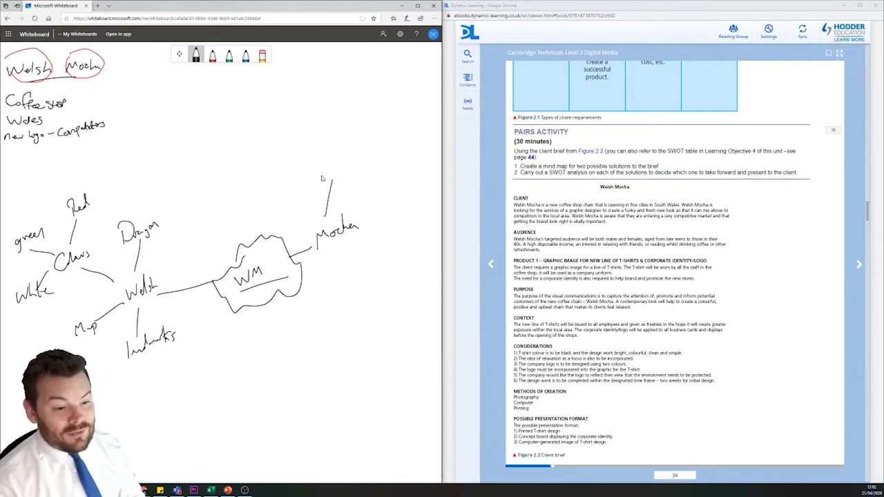
pyautogui.moveTo(309, 167)
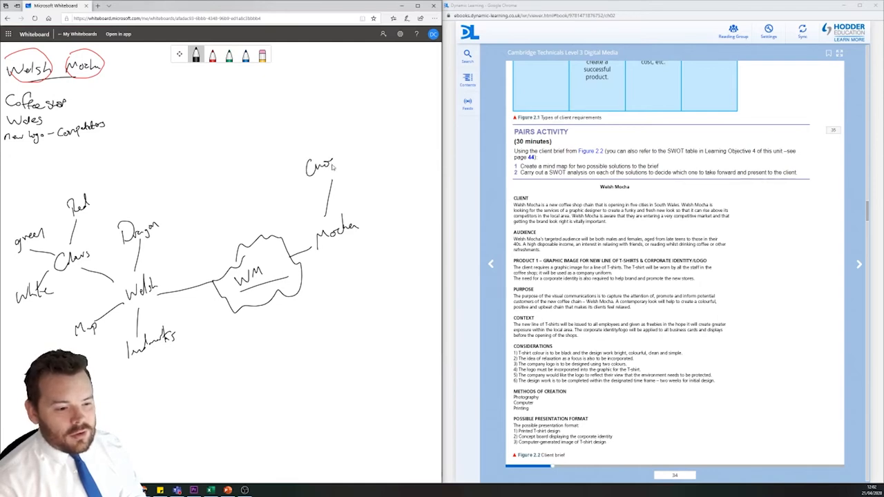
pyautogui.moveTo(339, 162); pyautogui.dragTo(359, 163)
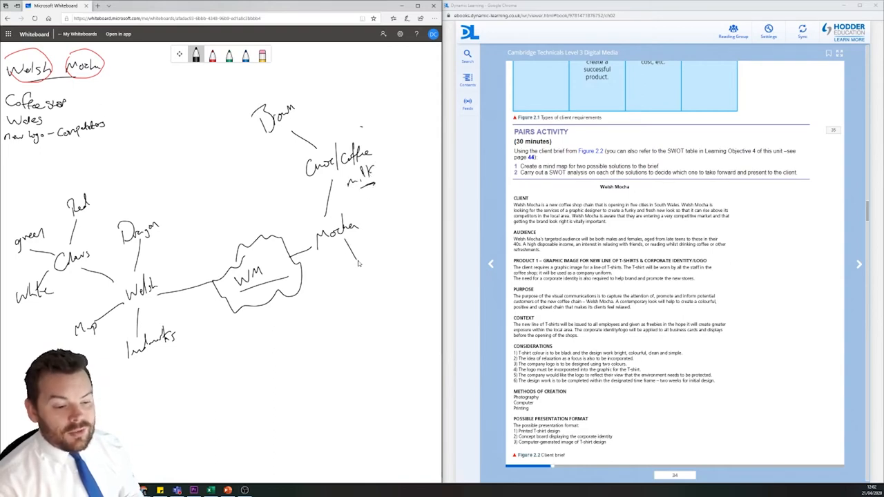
pyautogui.moveTo(356, 269)
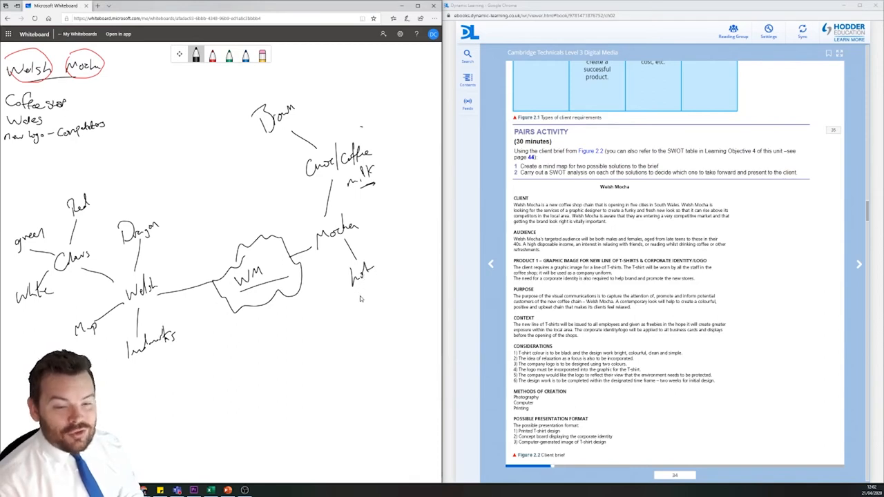
pyautogui.moveTo(373, 294); pyautogui.dragTo(366, 314)
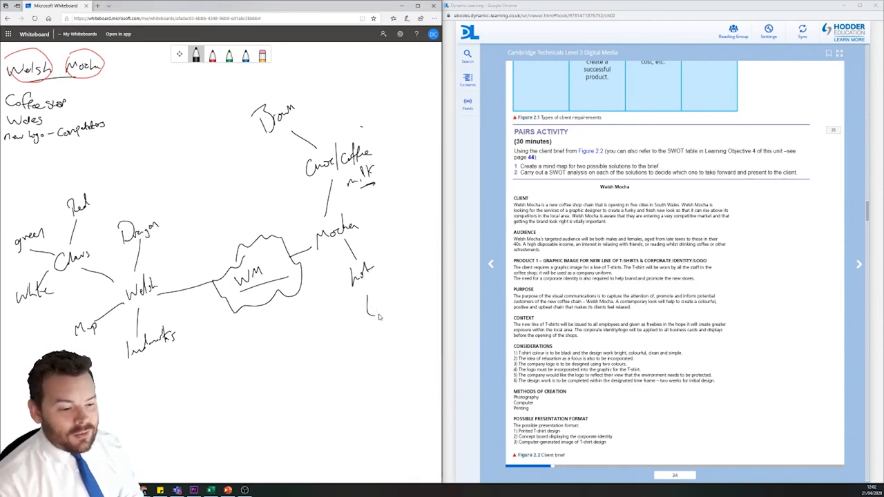
pyautogui.moveTo(366, 297); pyautogui.dragTo(391, 314)
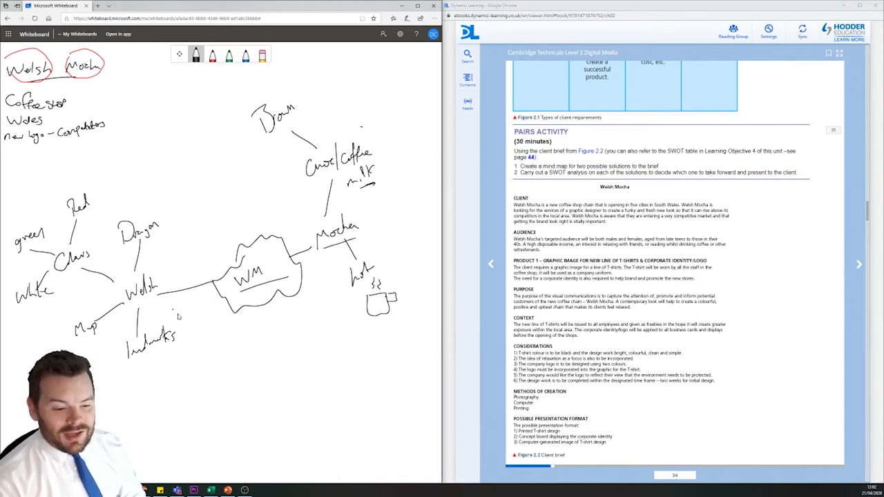
pyautogui.moveTo(176, 314); pyautogui.dragTo(304, 328)
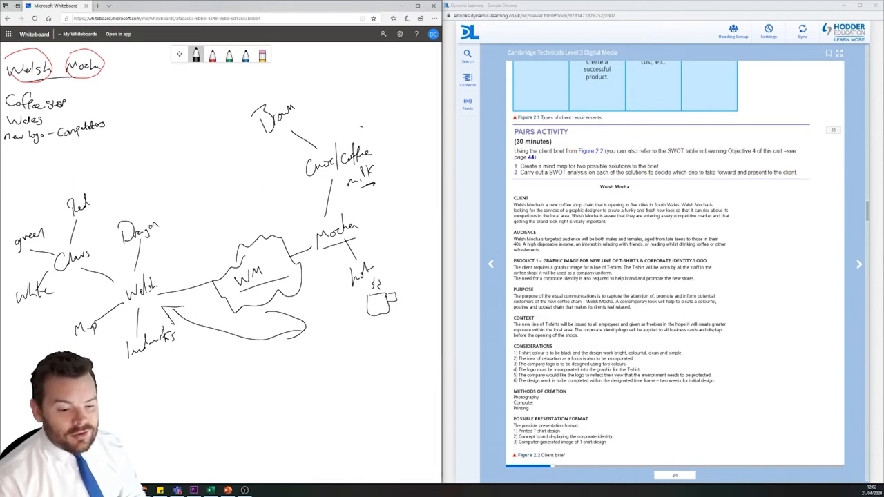
# Draw two idea boxes along the board's bottom, labelling the right one 'Idea 2, Coffee cup'.
pyautogui.moveTo(93, 376); pyautogui.dragTo(173, 459)
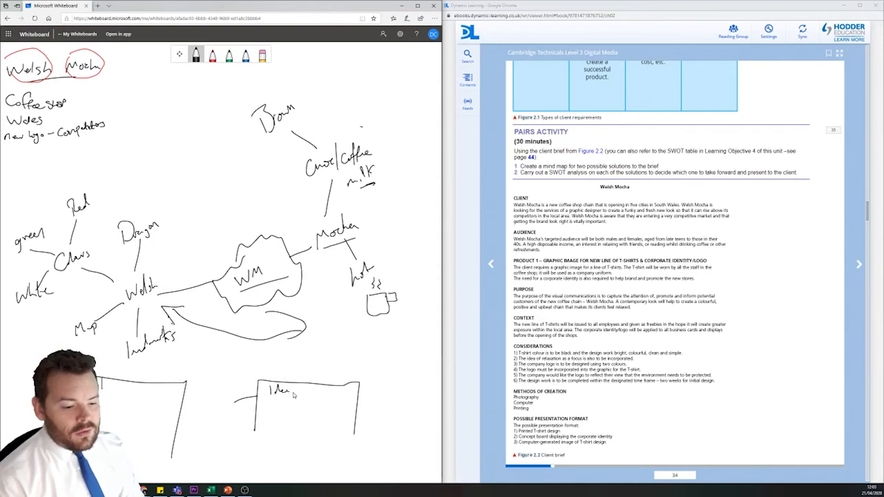
pyautogui.write('2')
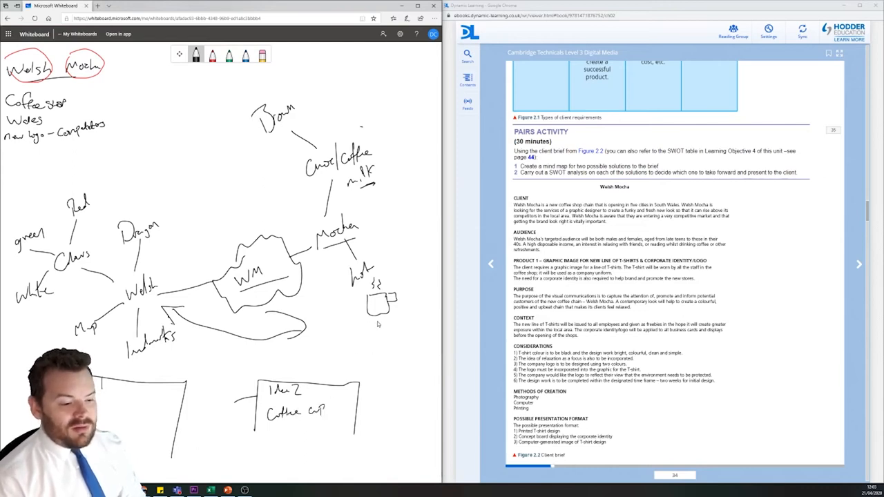
pyautogui.moveTo(368, 304)
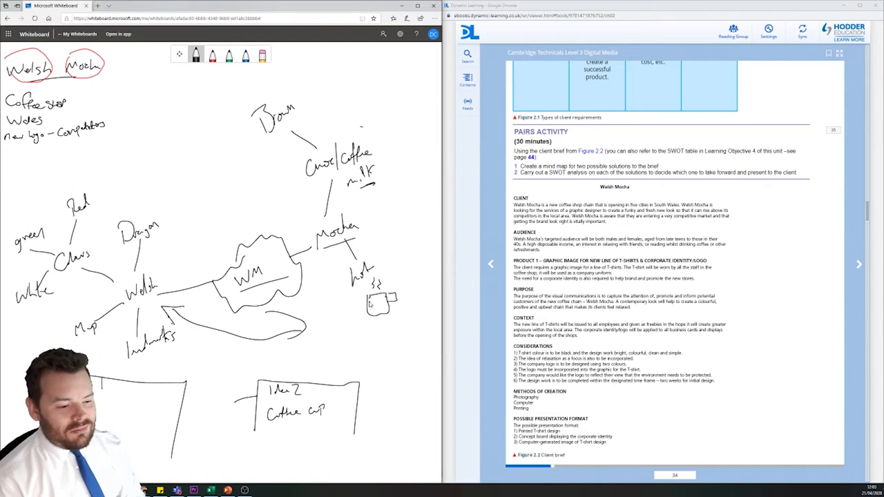
pyautogui.moveTo(377, 315); pyautogui.dragTo(383, 345)
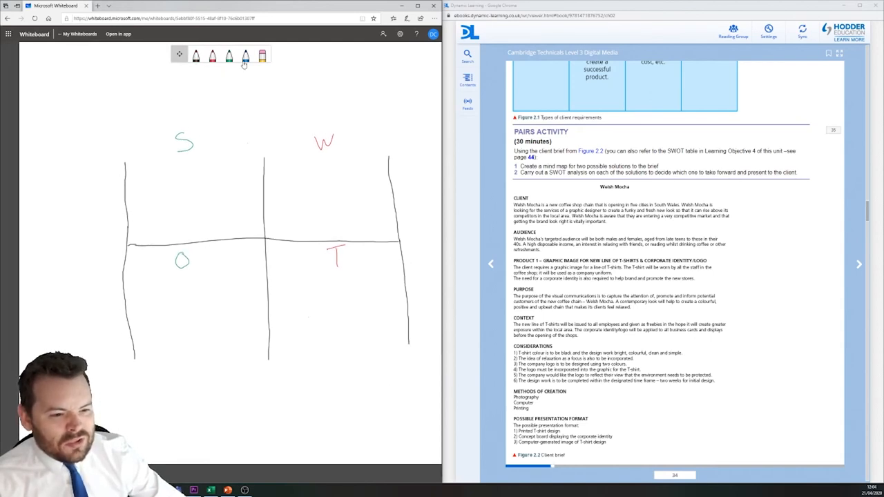
# With the blue pen, draw an arrow toward the Strengths square and label it 'Internal'.
pyautogui.click(246, 55)
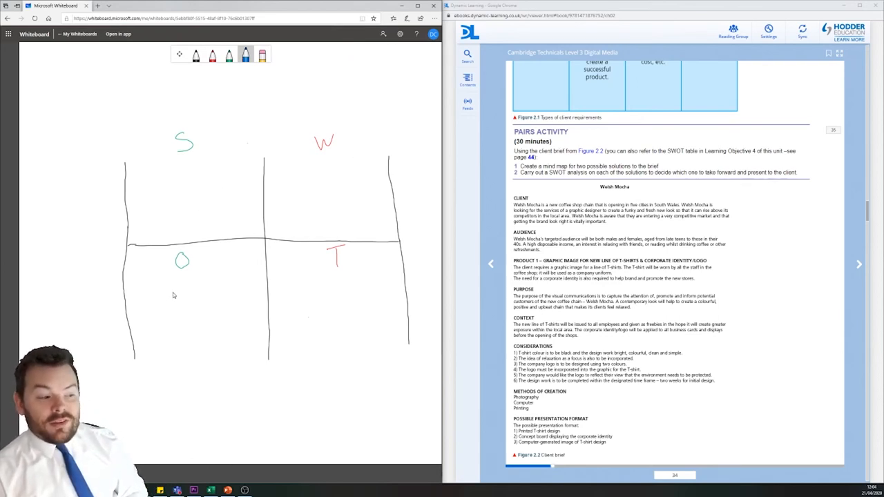
pyautogui.moveTo(272, 252)
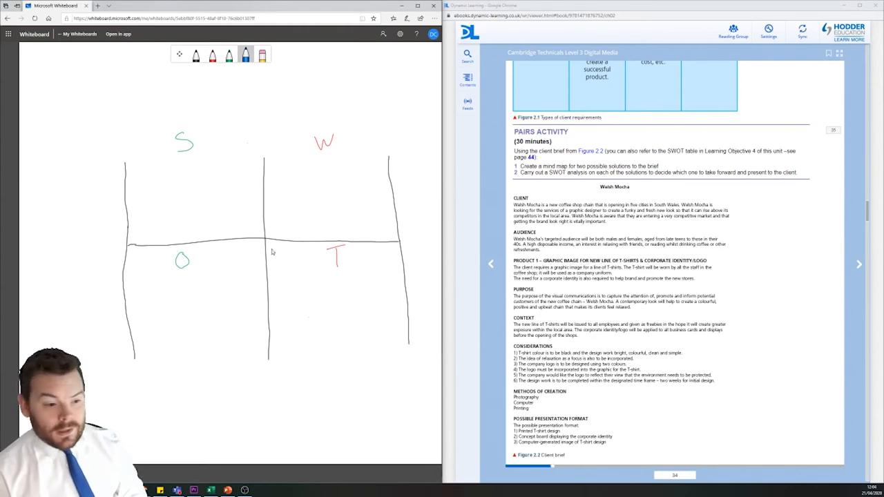
pyautogui.moveTo(156, 133)
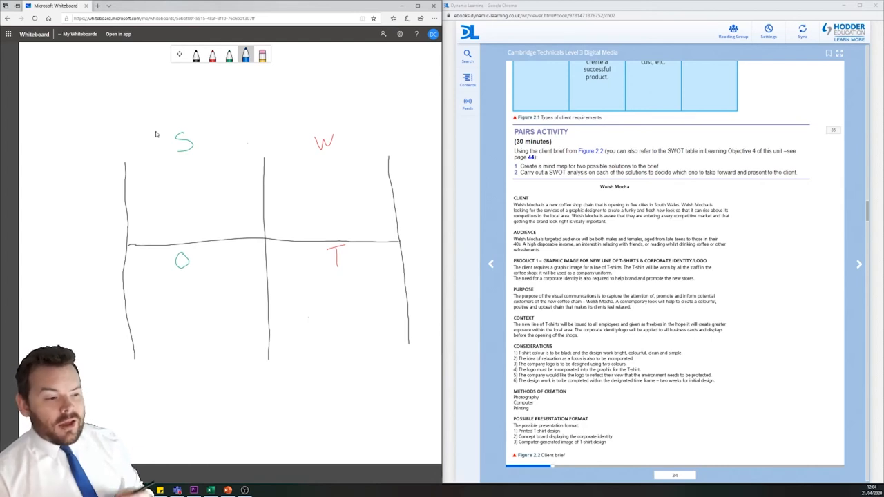
pyautogui.moveTo(90, 186)
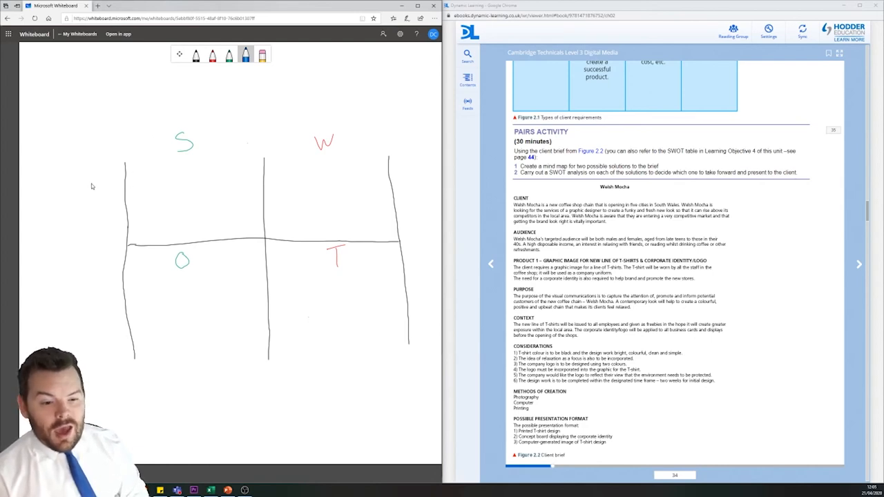
pyautogui.moveTo(62, 200); pyautogui.dragTo(100, 200)
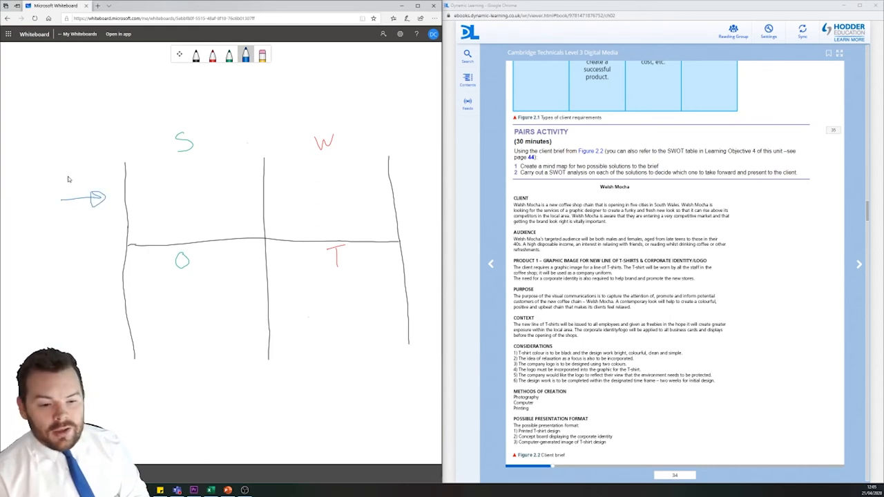
pyautogui.moveTo(56, 180); pyautogui.dragTo(76, 169)
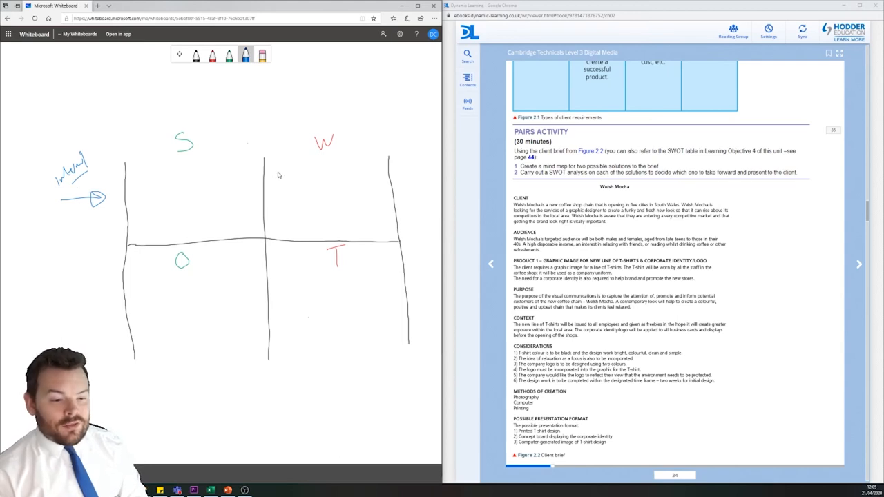
pyautogui.moveTo(297, 175)
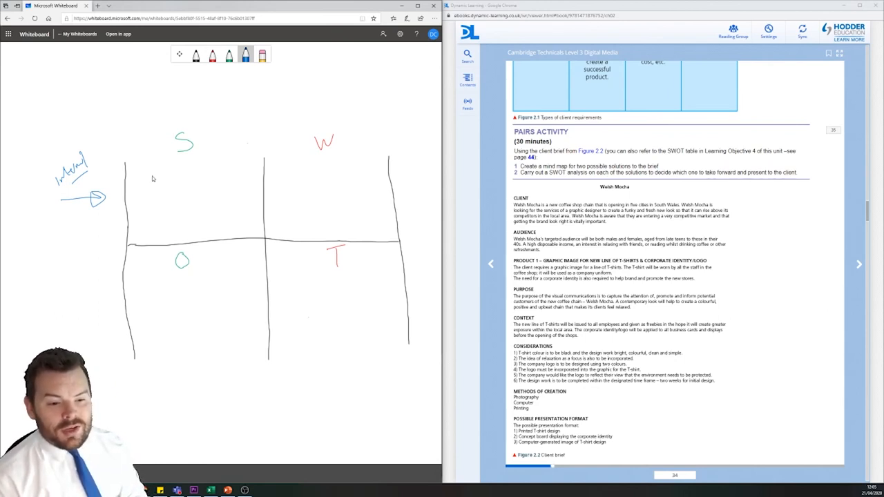
pyautogui.moveTo(177, 175)
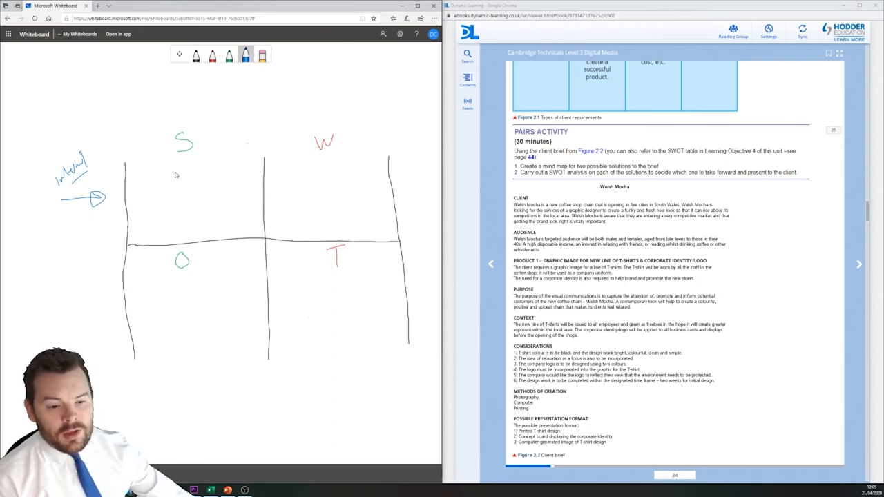
pyautogui.moveTo(103, 299)
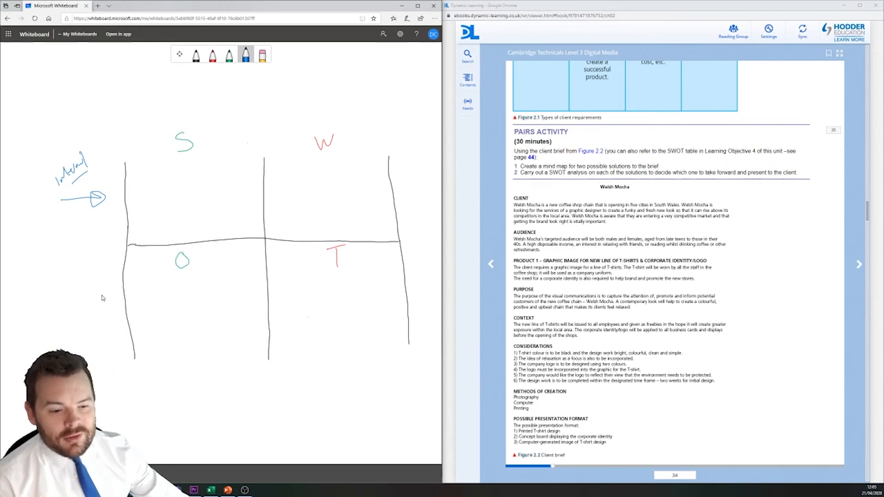
pyautogui.moveTo(78, 276)
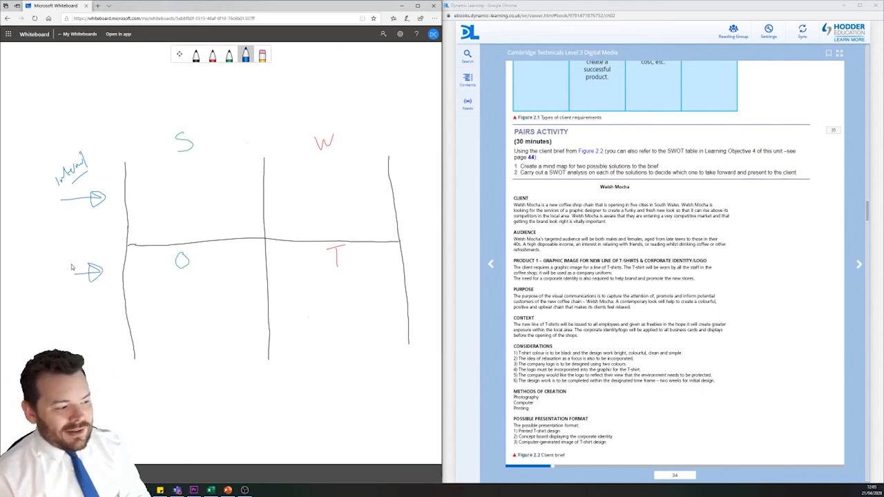
# Handwrite 'external' in blue above the arrow pointing at the bottom O/T row.
pyautogui.moveTo(63, 249); pyautogui.dragTo(79, 248)
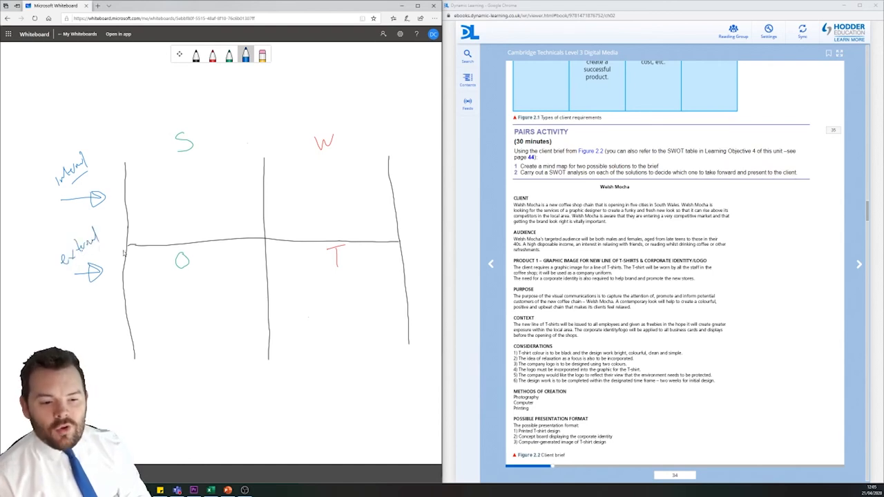
pyautogui.moveTo(142, 268)
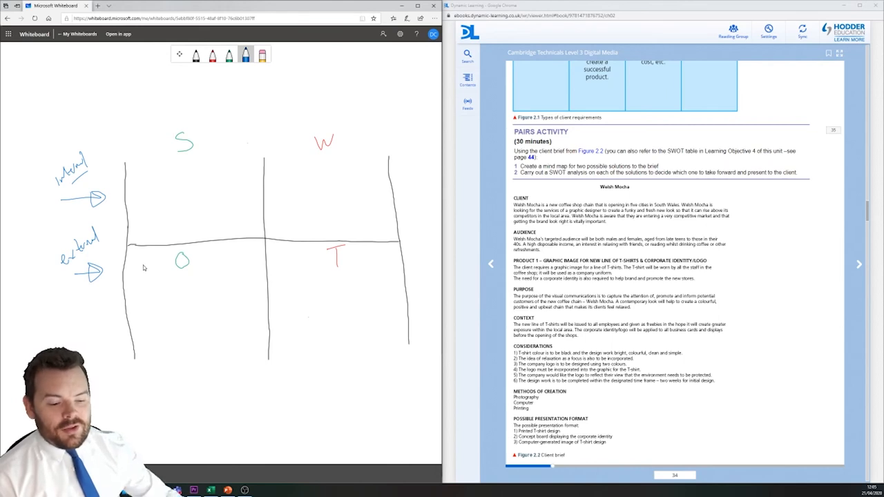
pyautogui.moveTo(220, 343)
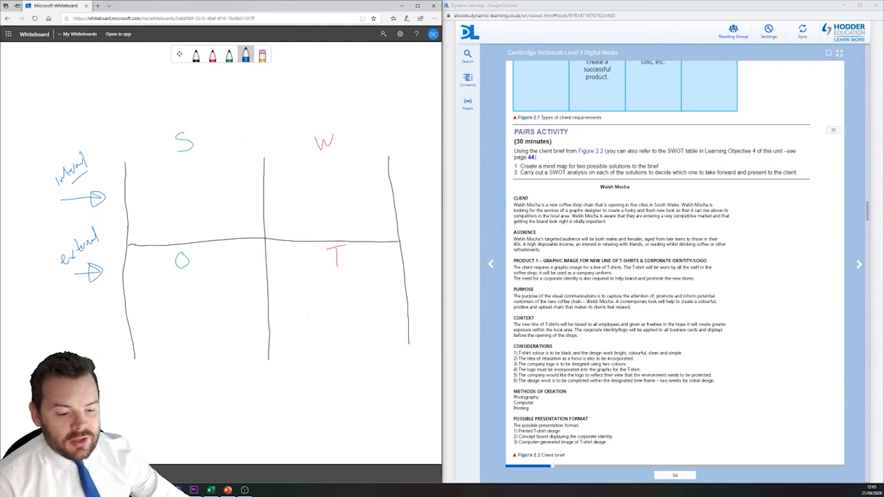
pyautogui.moveTo(196, 418)
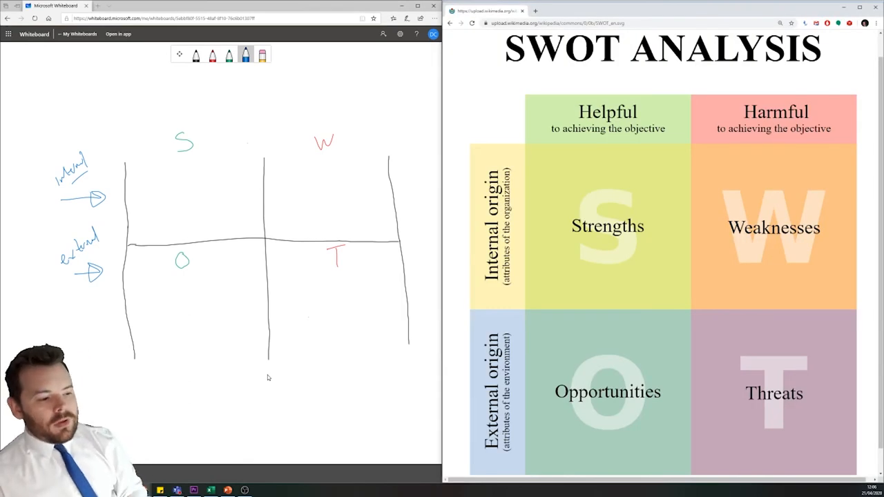
pyautogui.moveTo(239, 345)
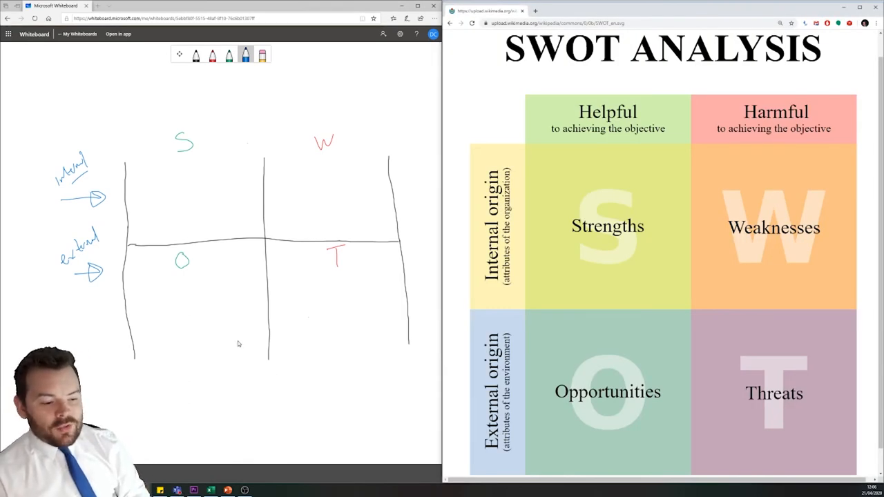
pyautogui.moveTo(326, 288)
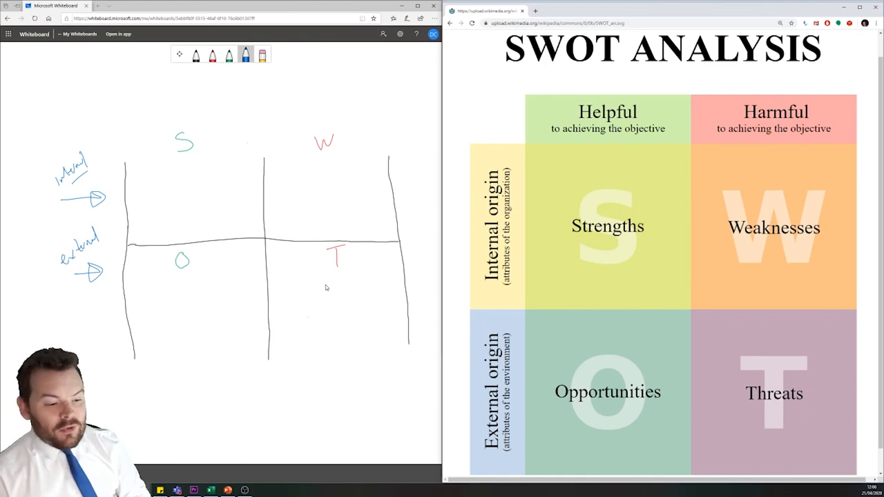
pyautogui.moveTo(288, 296)
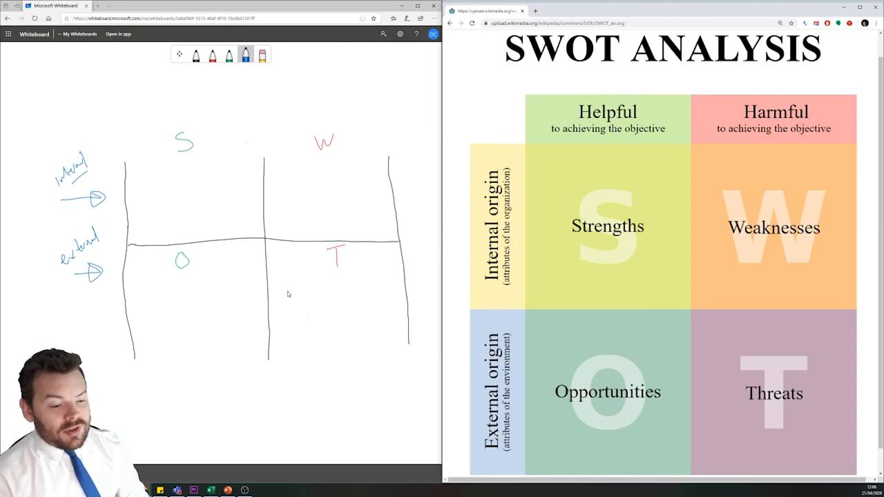
pyautogui.moveTo(303, 309)
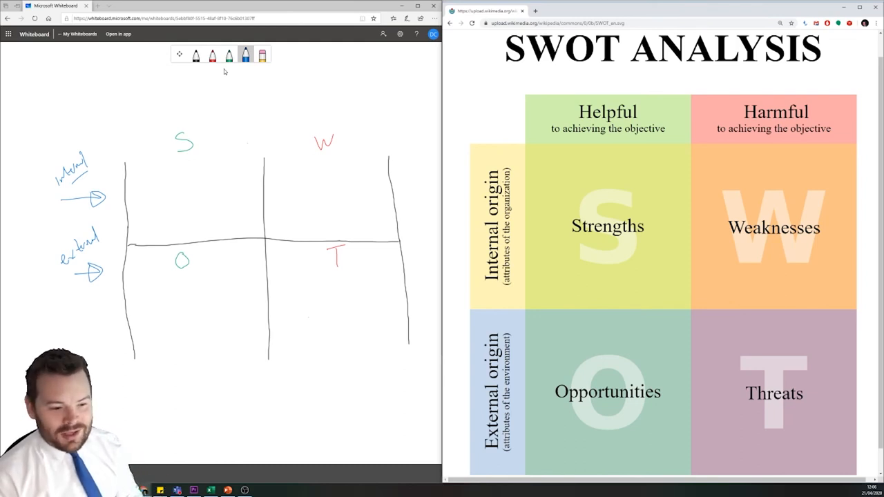
pyautogui.moveTo(227, 76)
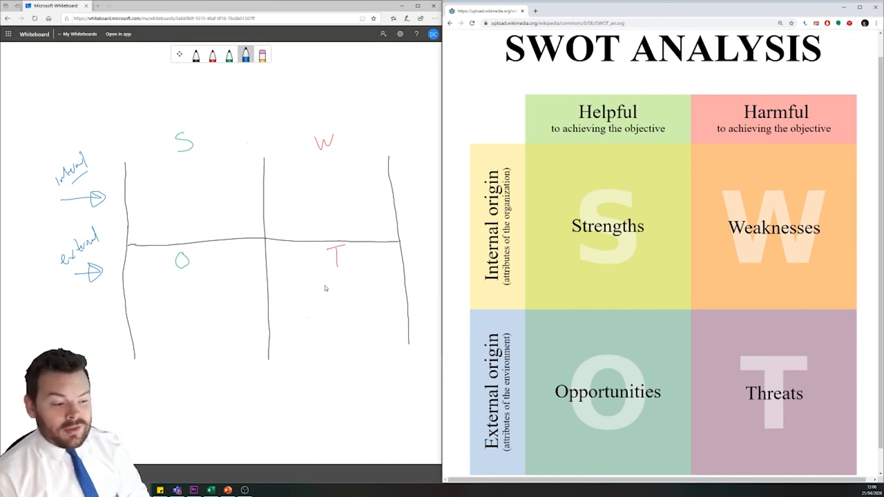
pyautogui.moveTo(342, 288)
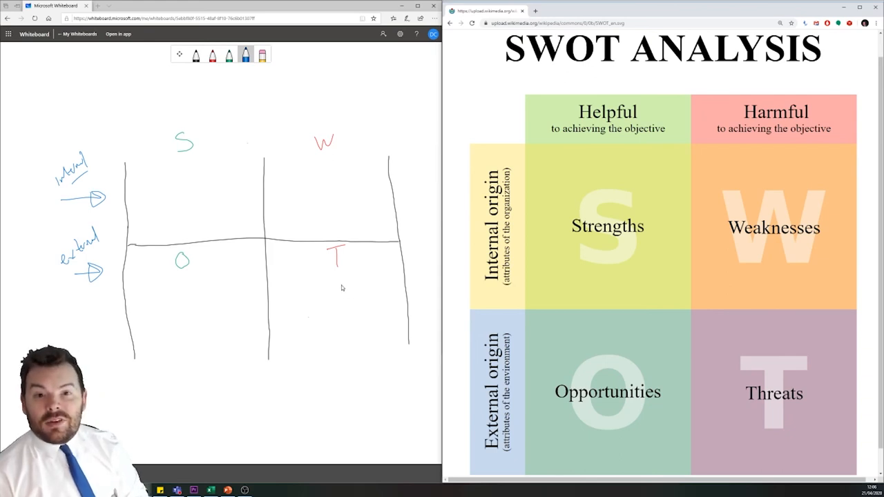
pyautogui.moveTo(300, 294)
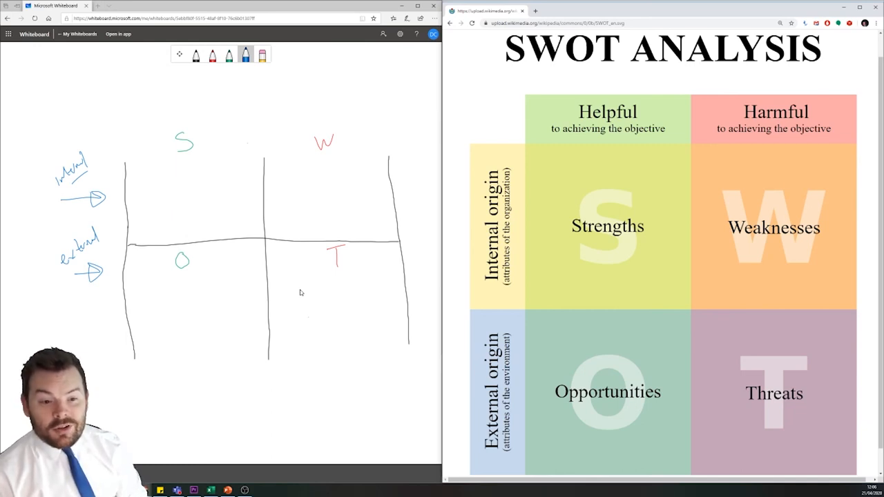
pyautogui.moveTo(201, 286)
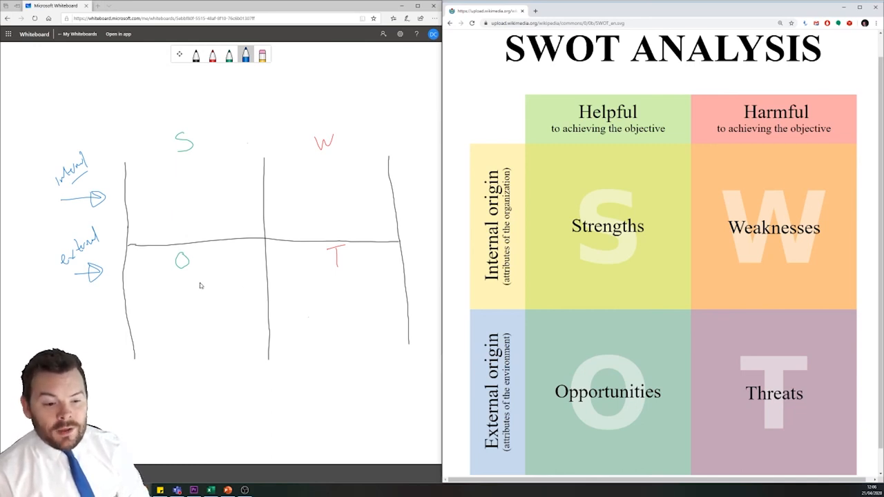
pyautogui.moveTo(191, 290)
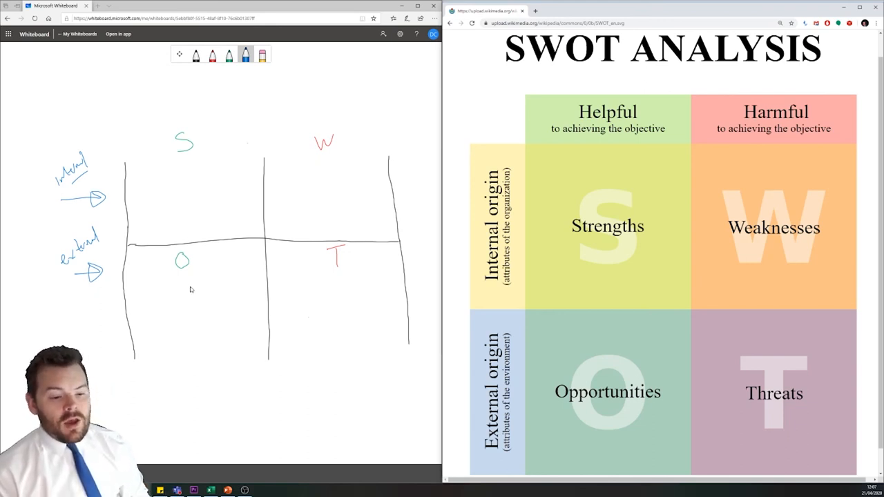
pyautogui.moveTo(141, 219)
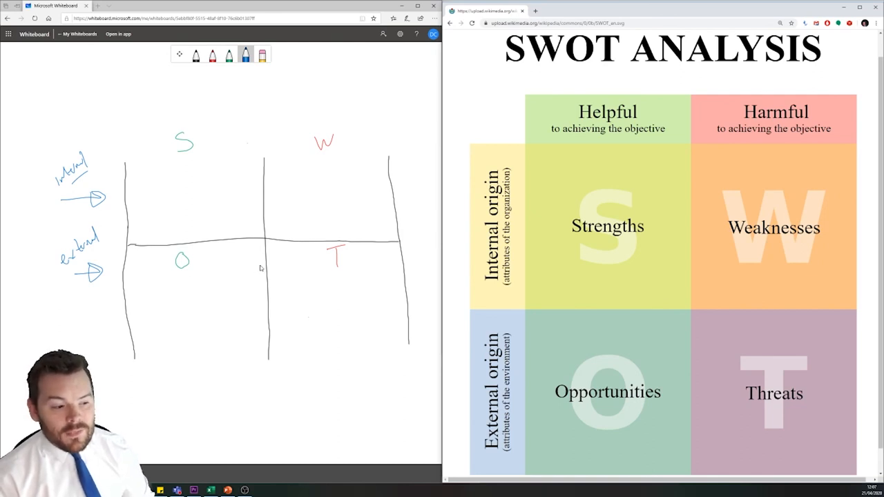
pyautogui.moveTo(202, 290)
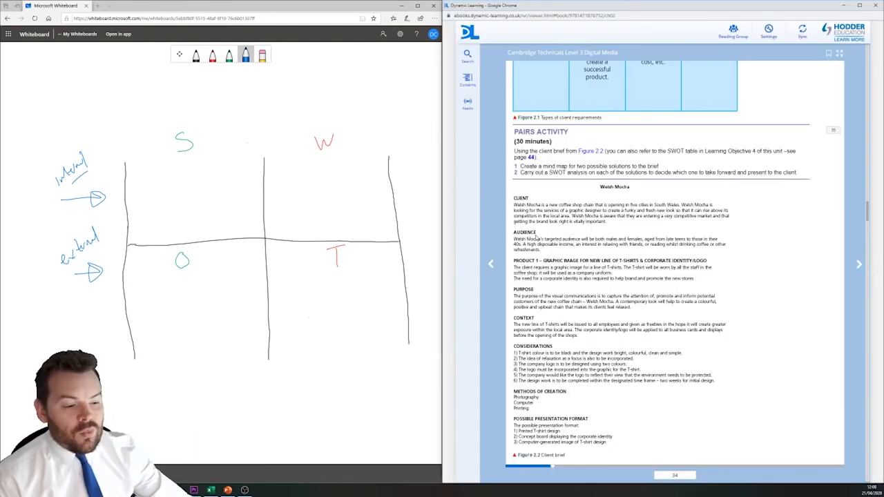
pyautogui.moveTo(76, 33)
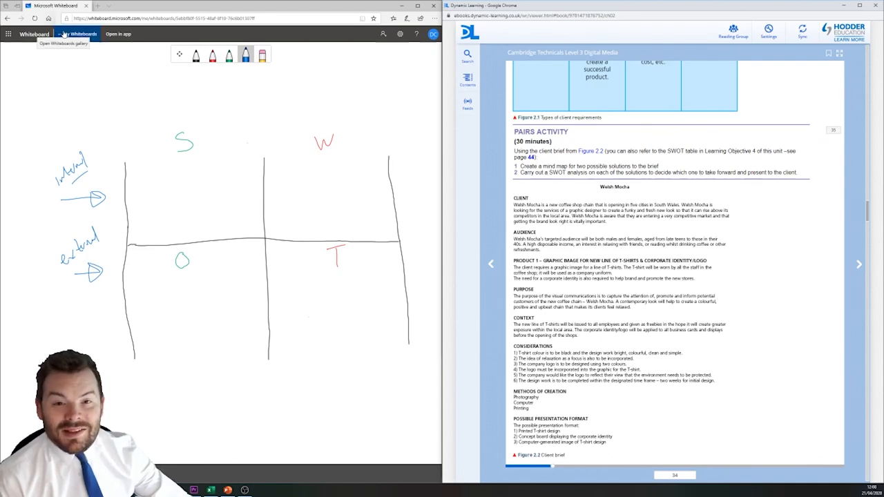